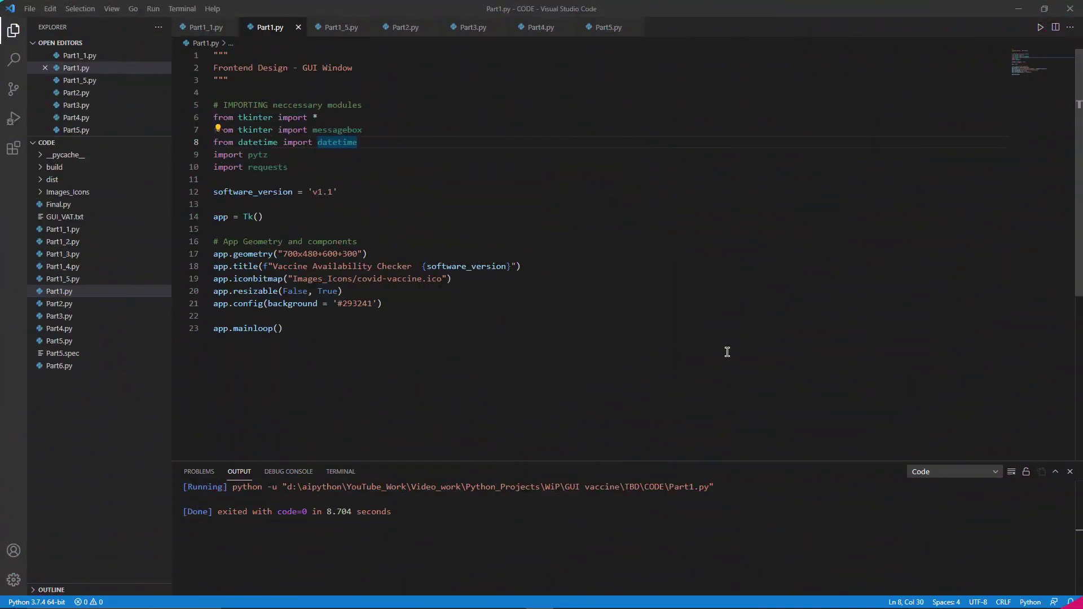
pyautogui.moveTo(358, 91)
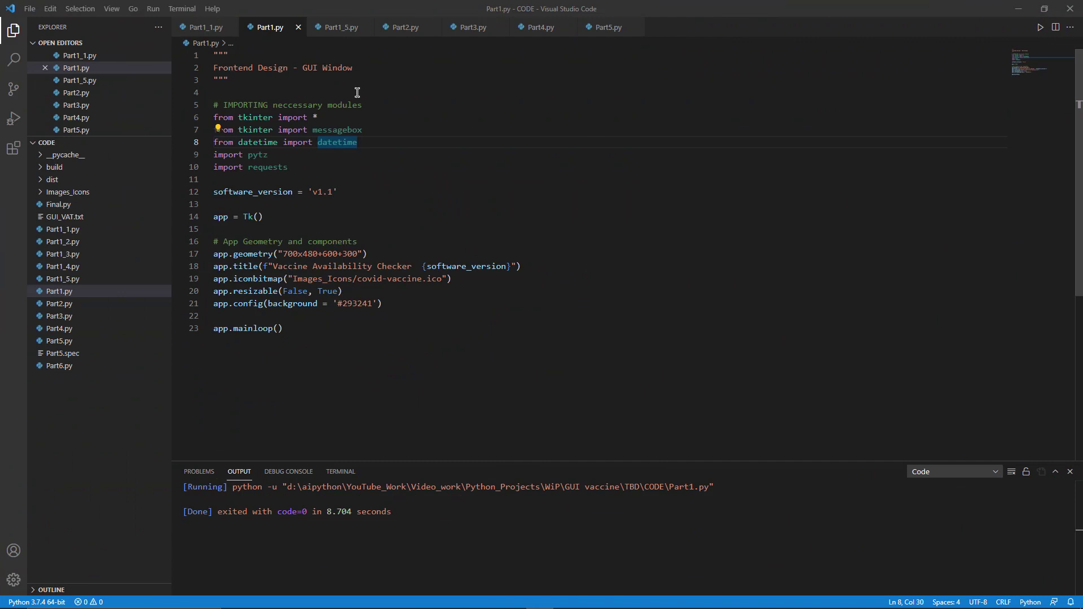
pyautogui.moveTo(380, 88)
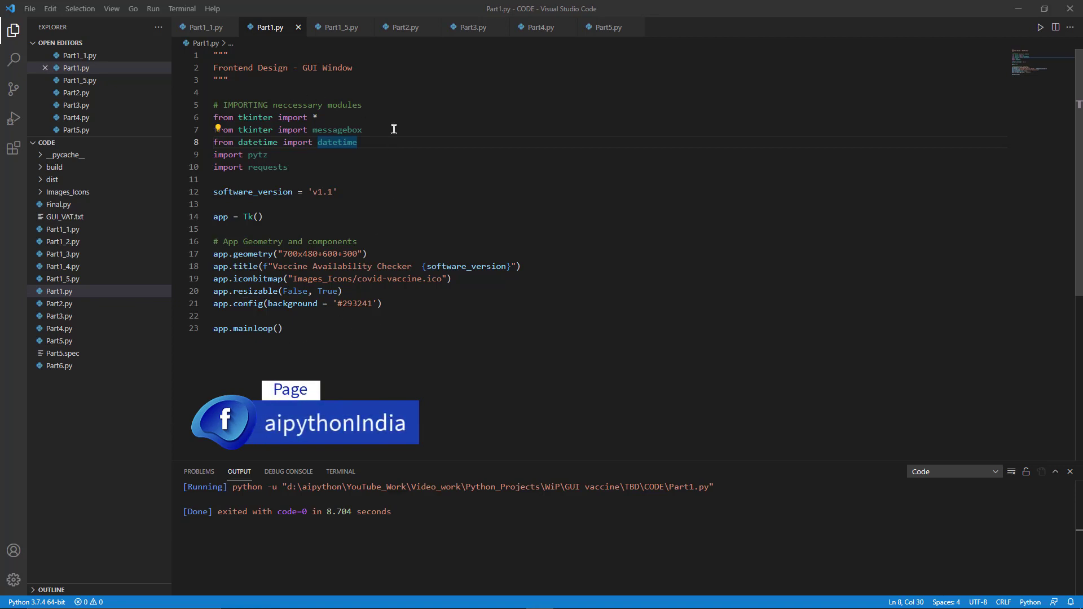
# - Reveal the Run Code / Run Python File in Terminal choices beside the Run button
pyautogui.click(1041, 27)
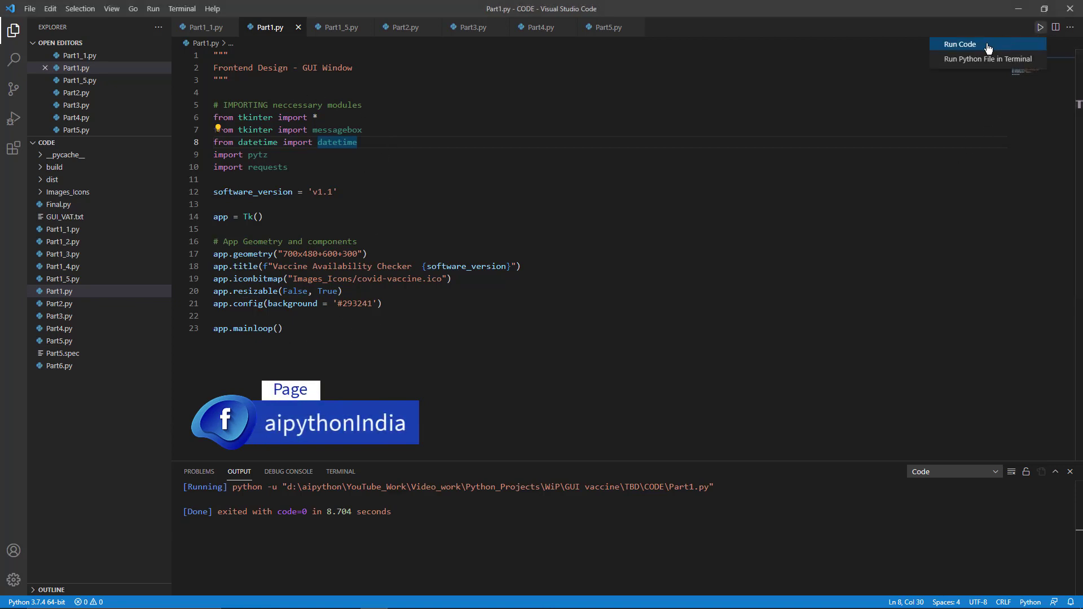
# - Launch Part1.py so the v1.1 checker window appears with its icon and dark background
pyautogui.click(959, 44)
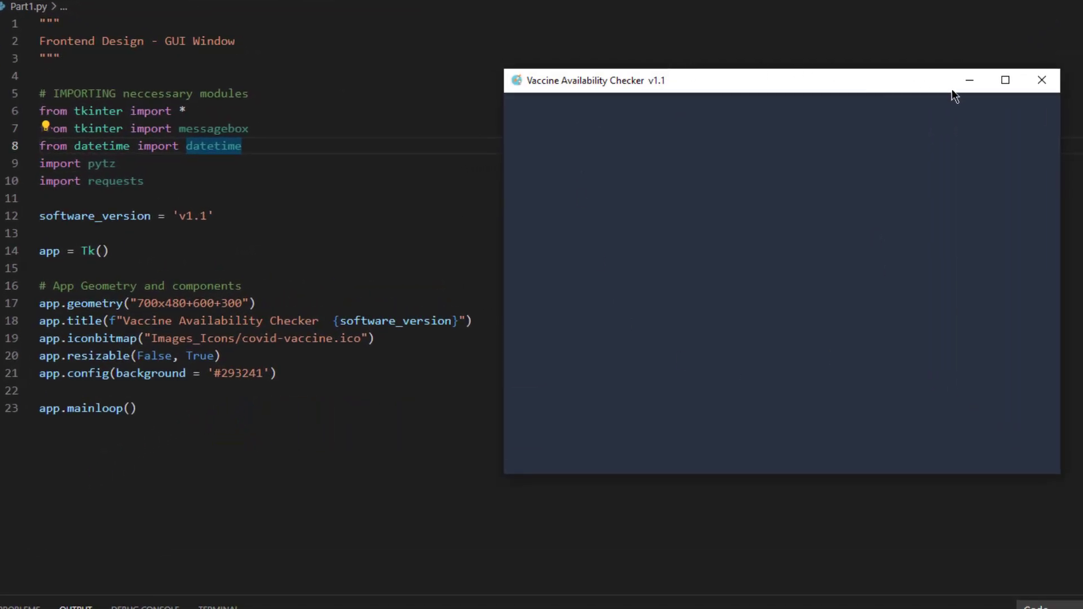
pyautogui.moveTo(962, 146)
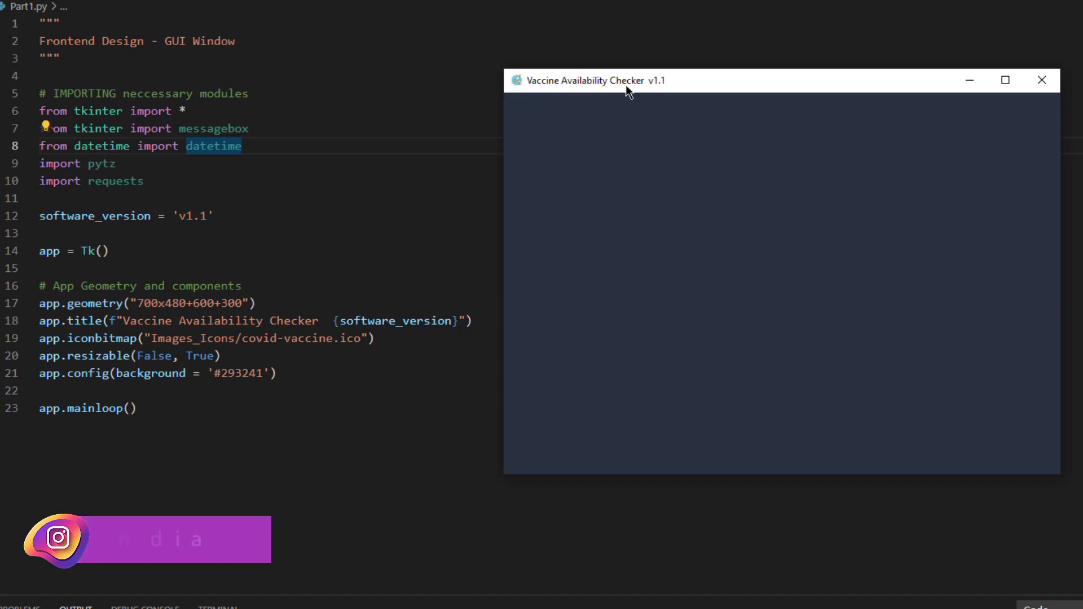
pyautogui.moveTo(532, 93)
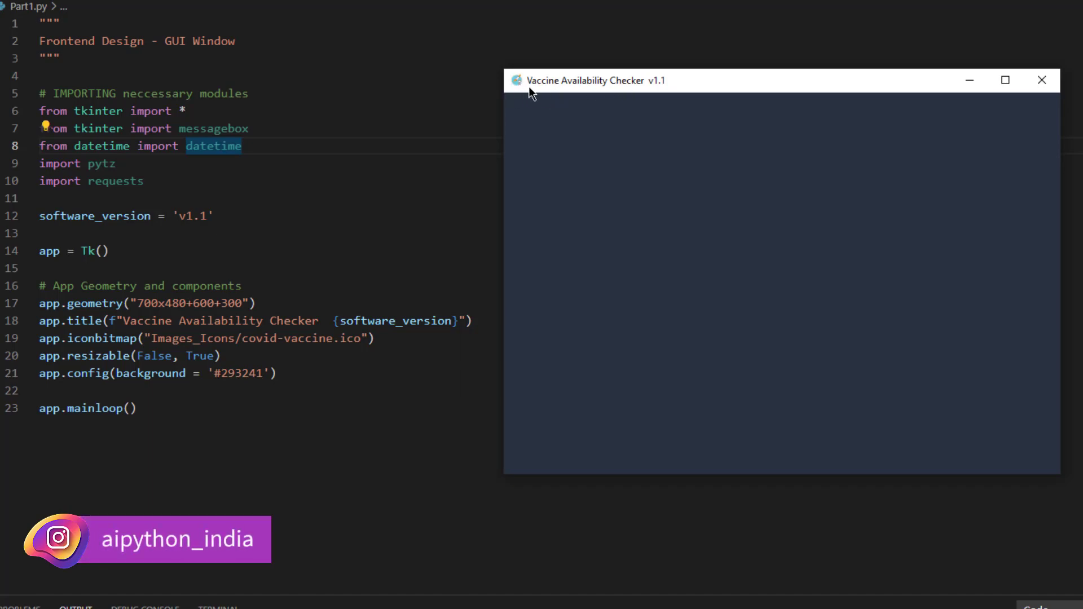
pyautogui.moveTo(979, 131)
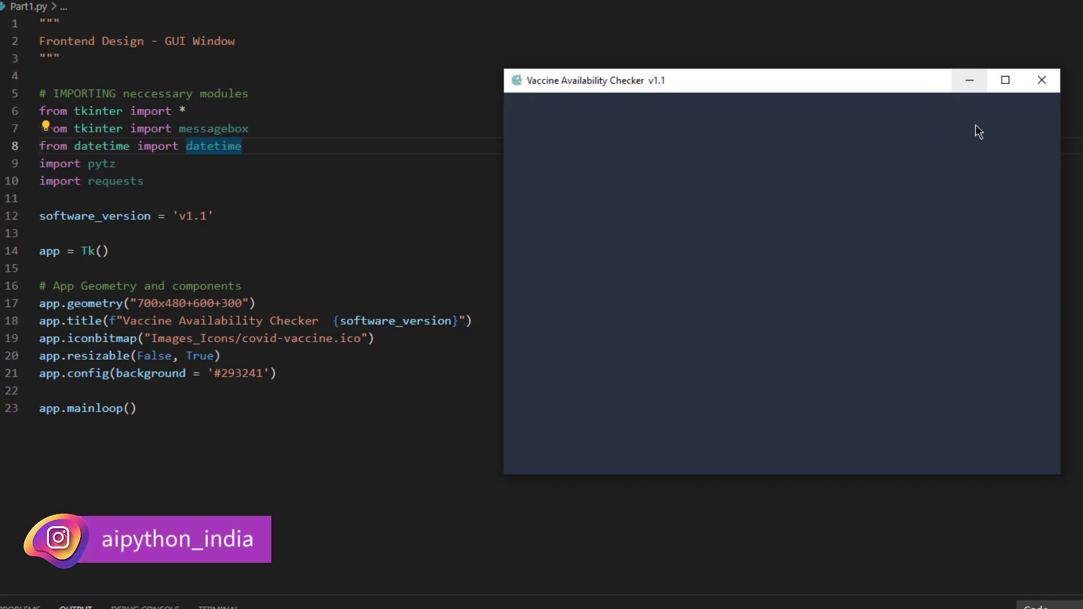
pyautogui.moveTo(703, 113)
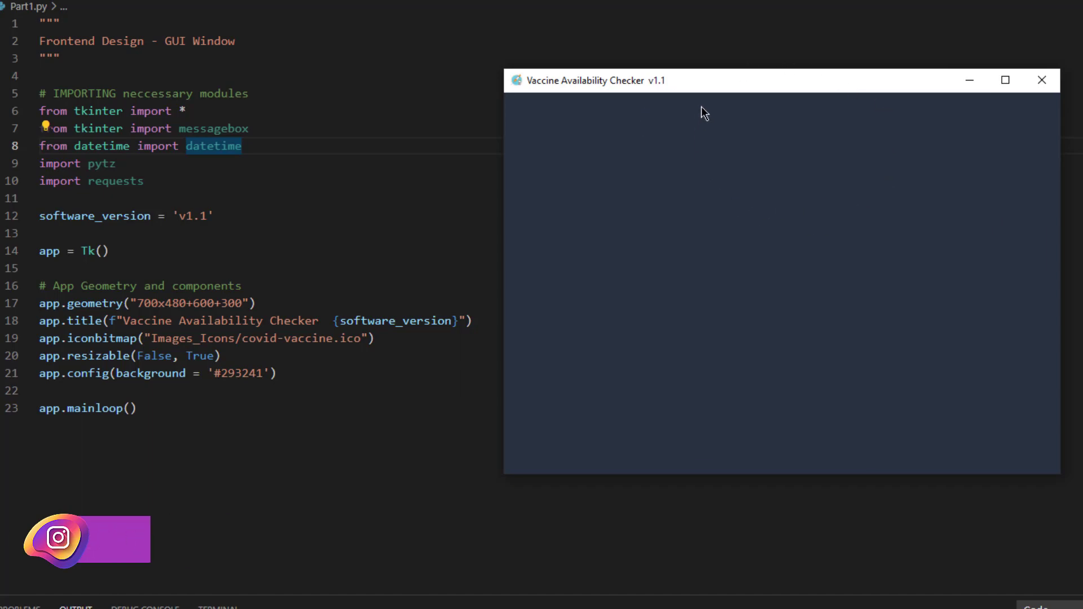
pyautogui.moveTo(626, 354)
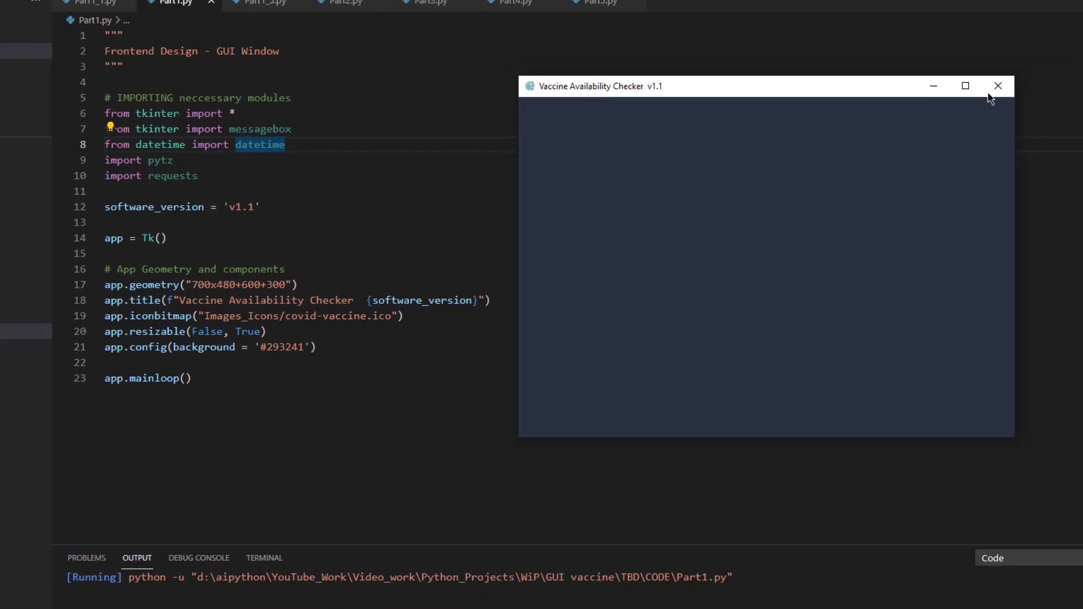
# - Close the checker window and leave 'from tkinter import *' unchanged after retyping the wildcard
pyautogui.click(996, 86)
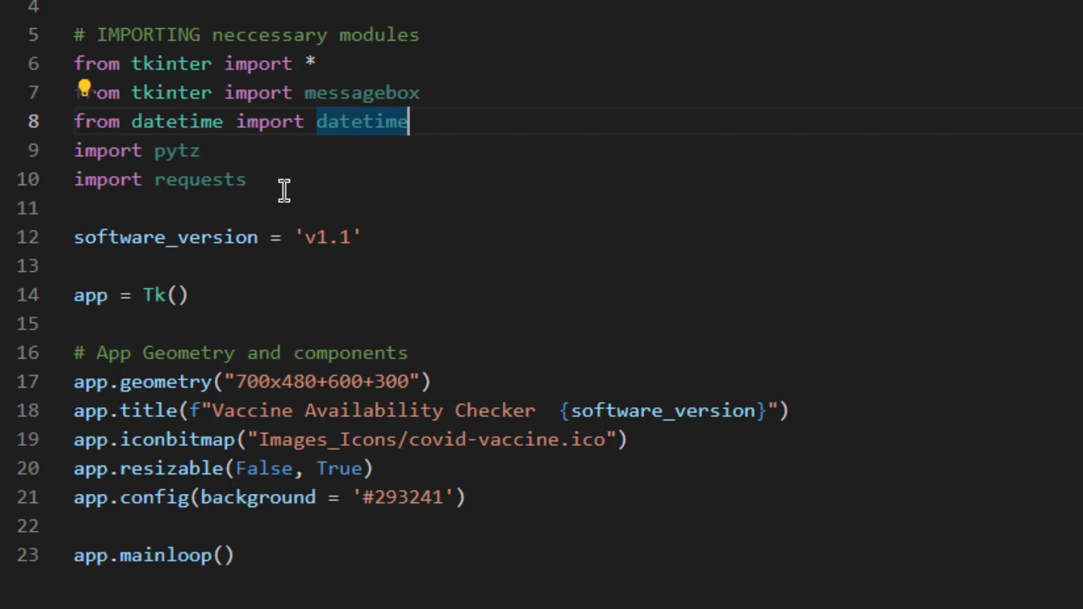
pyautogui.moveTo(172, 63)
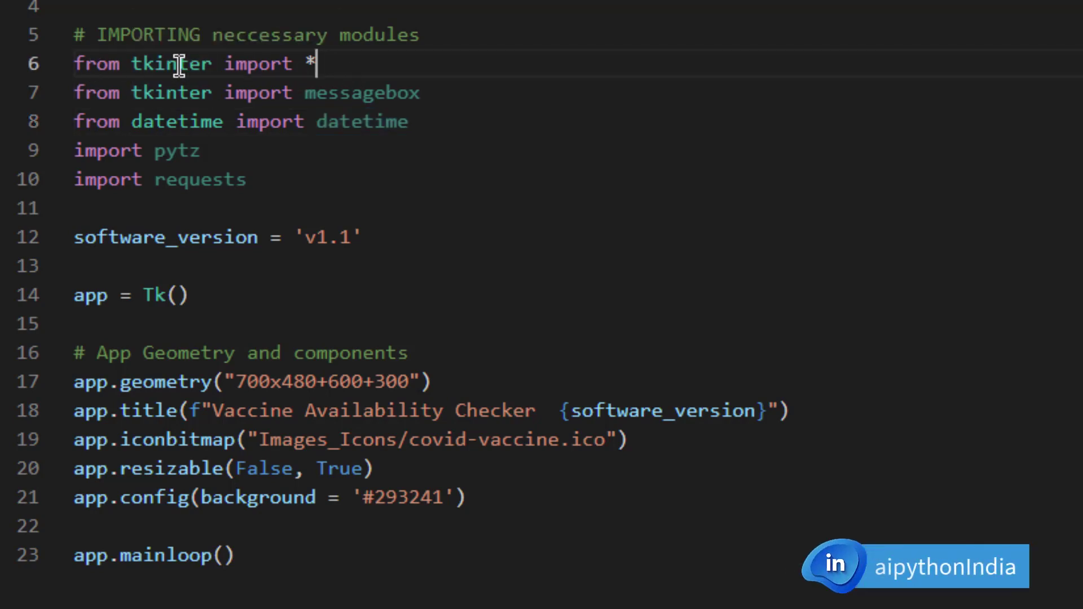
pyautogui.press('Backspace')
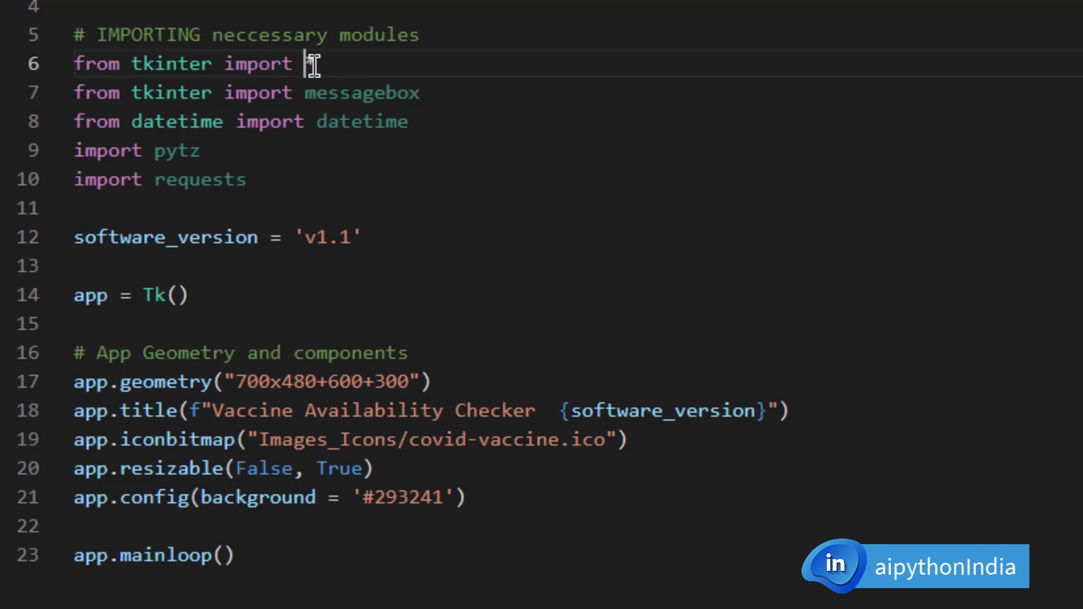
pyautogui.write('*')
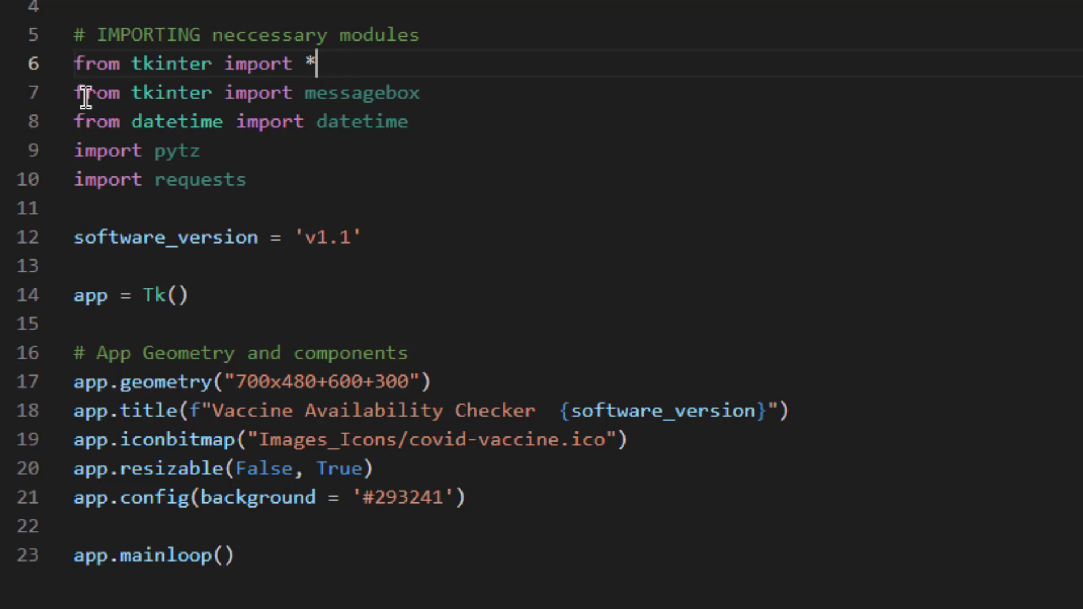
pyautogui.moveTo(351, 102)
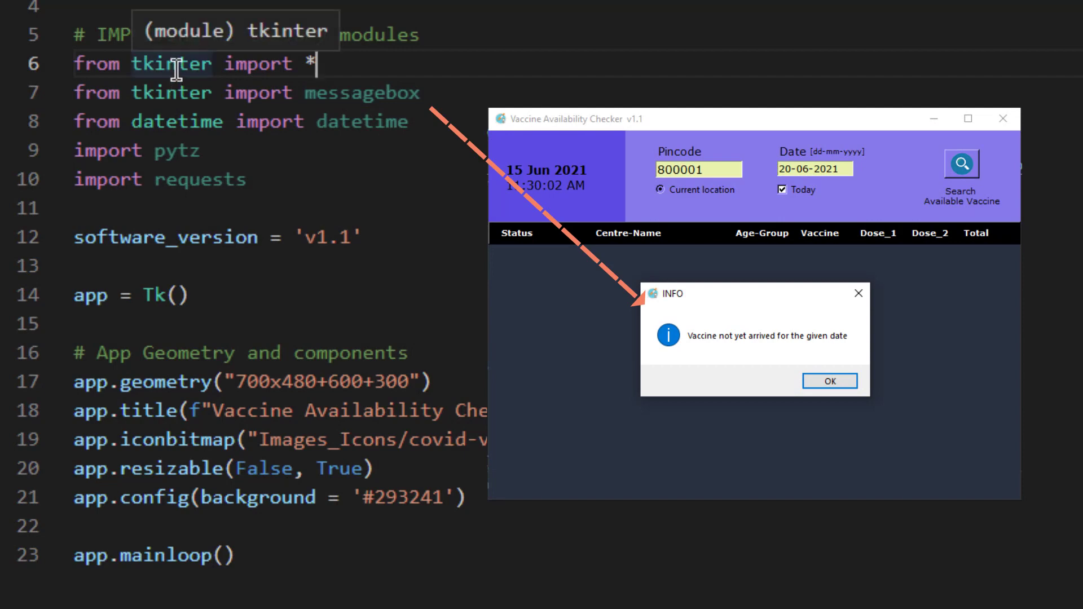
pyautogui.click(828, 381)
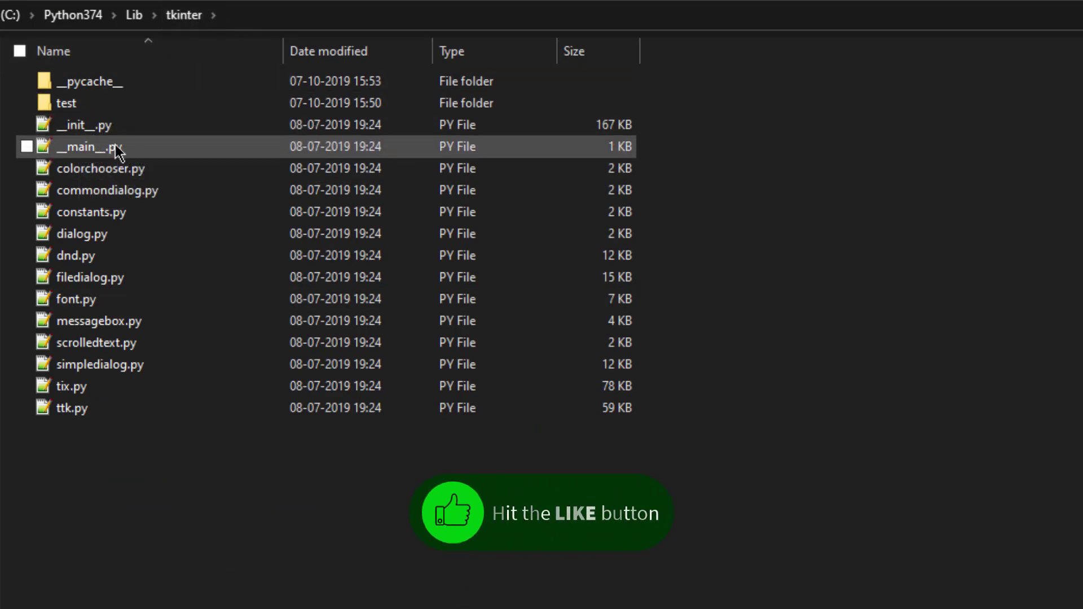
# - Browse __init__.py, messagebox.py and tix.py in C:\Python374\Lib\tkinter, then head back up
pyautogui.click(83, 125)
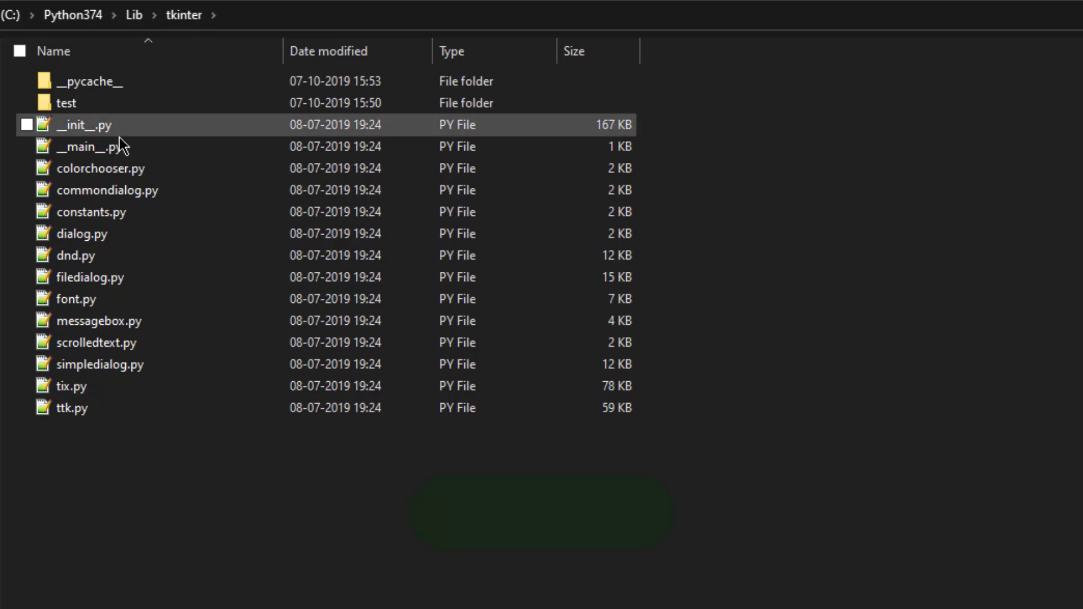
pyautogui.click(107, 482)
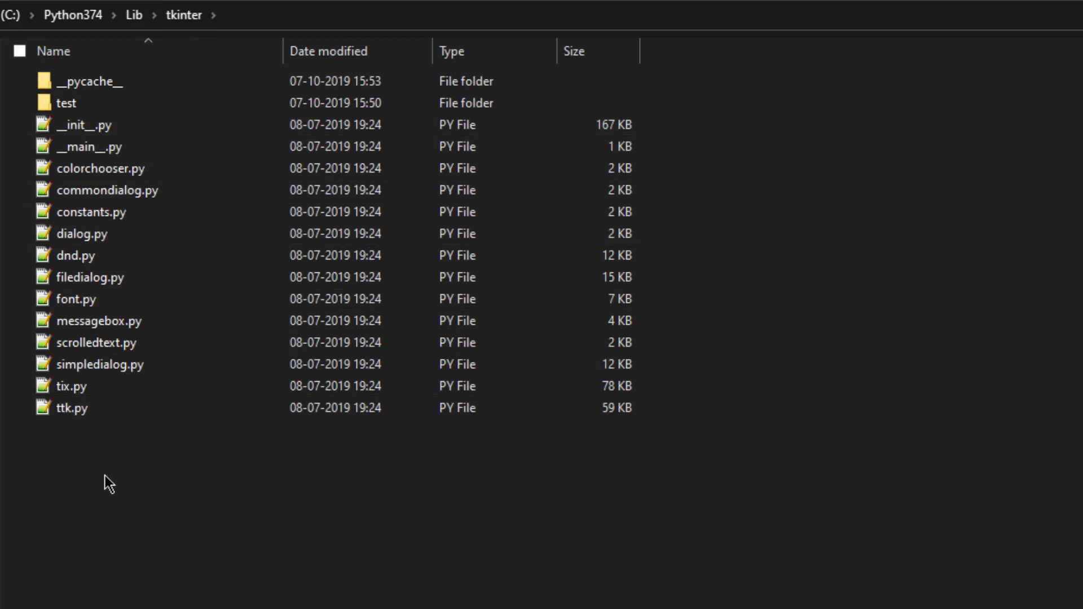
pyautogui.click(100, 320)
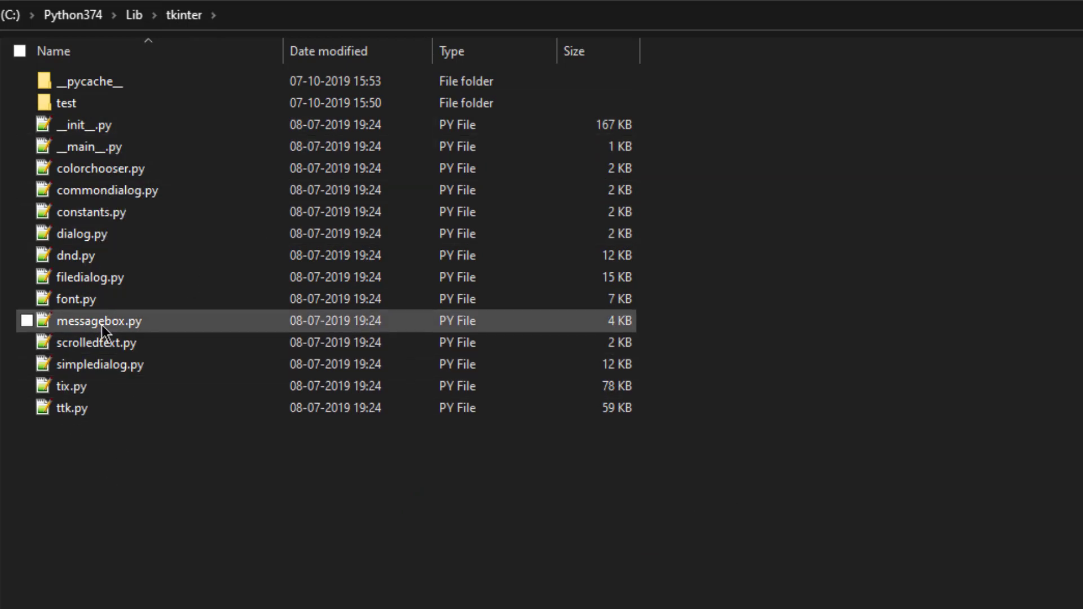
pyautogui.moveTo(99, 321)
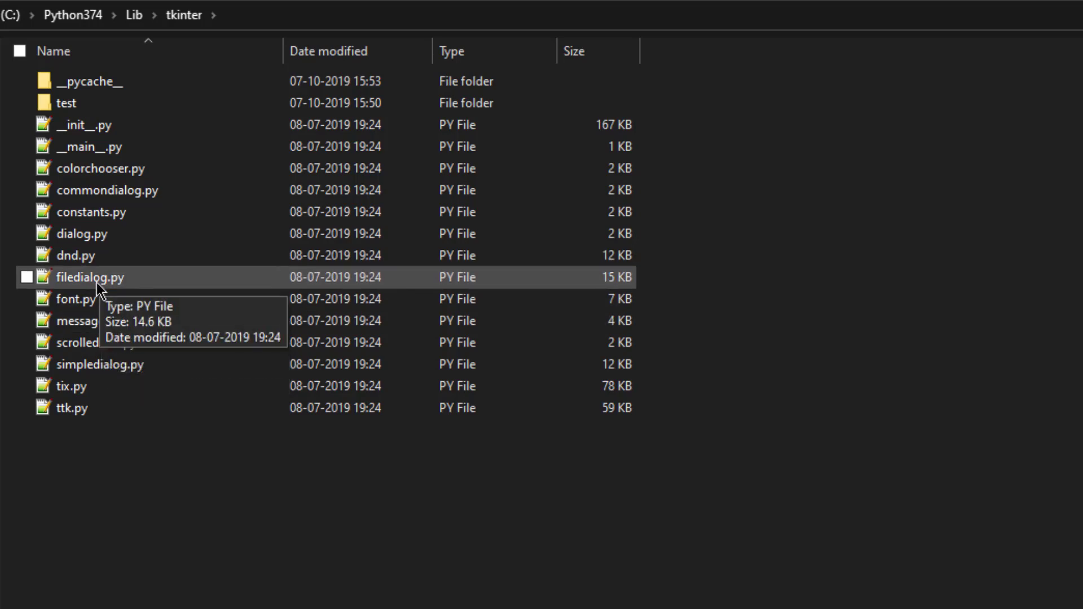
pyautogui.moveTo(73, 407)
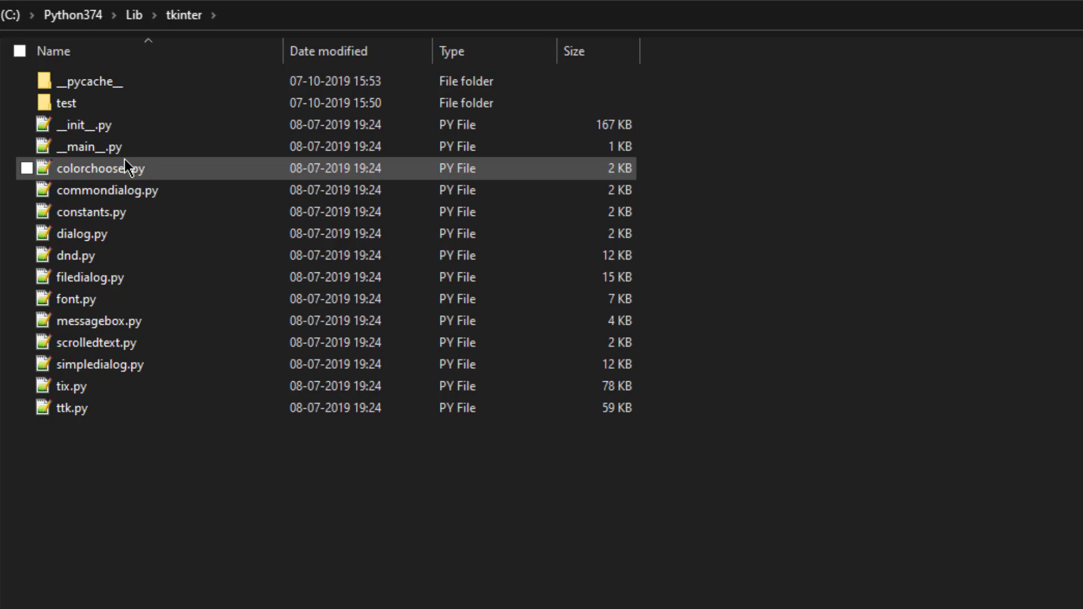
pyautogui.click(72, 386)
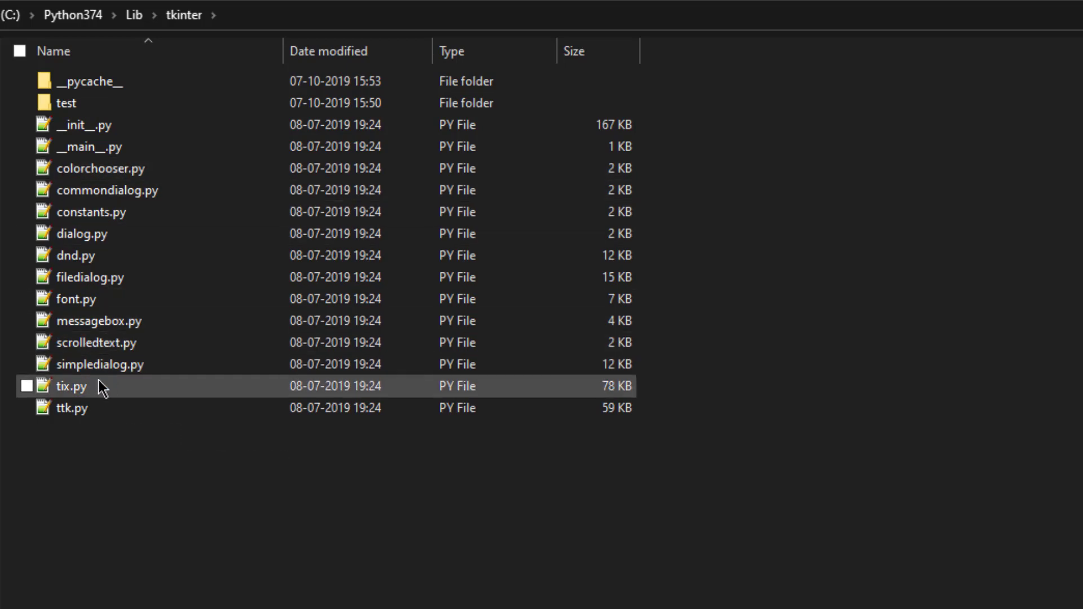
pyautogui.click(90, 81)
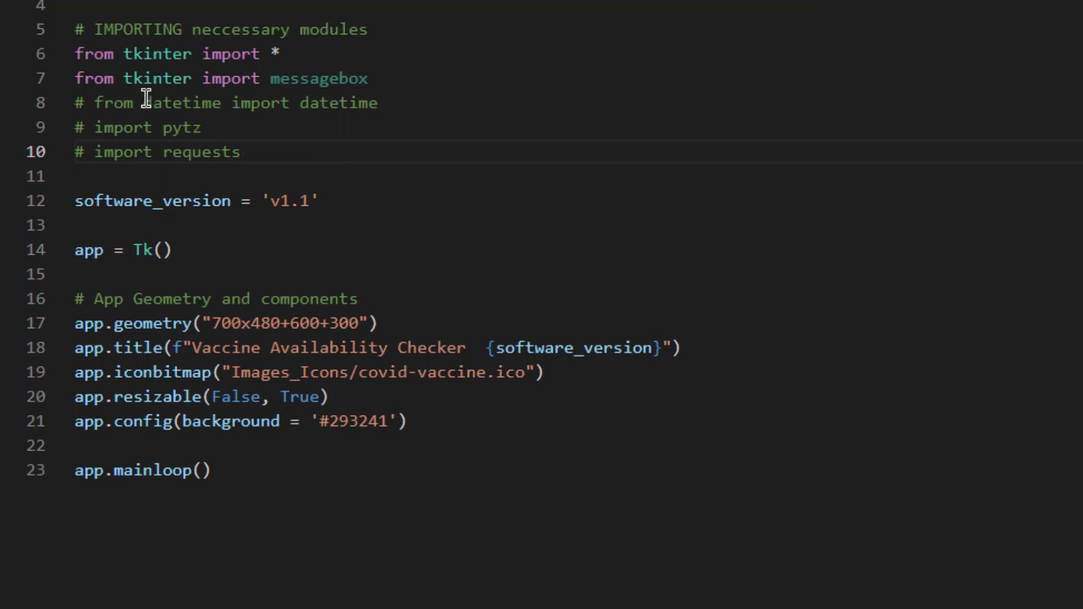
pyautogui.moveTo(212, 163)
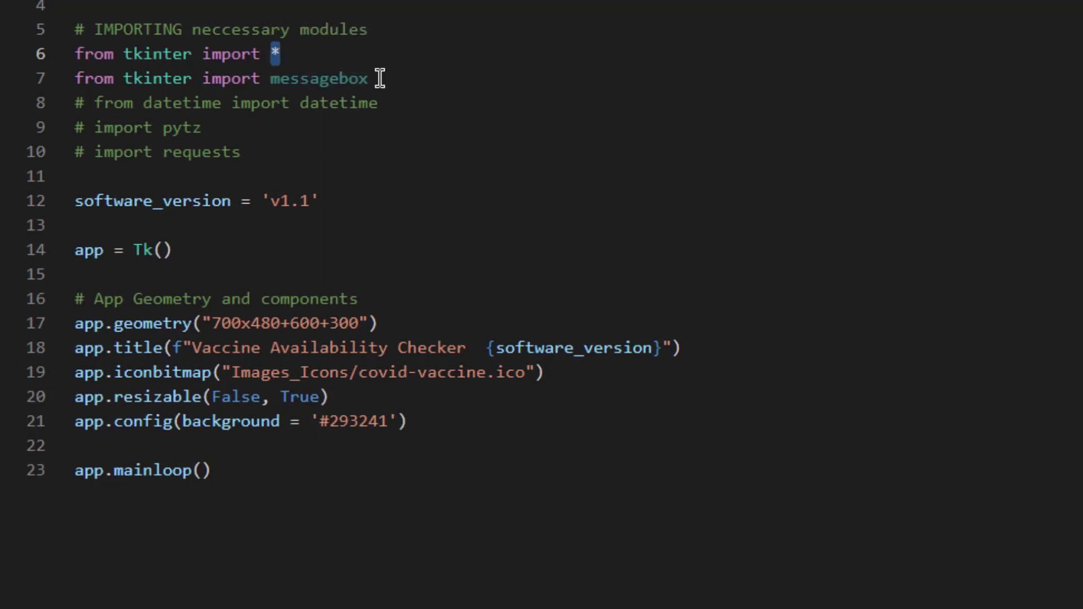
# - Highlight the messagebox import and the software_version variable while reviewing the imports
pyautogui.doubleClick(318, 78)
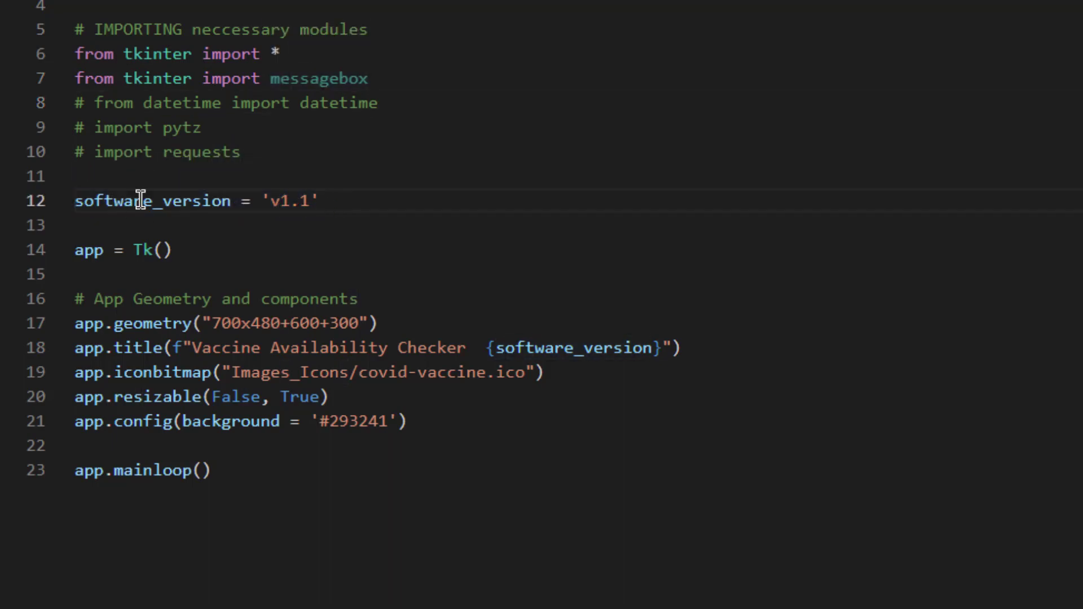
pyautogui.doubleClick(153, 201)
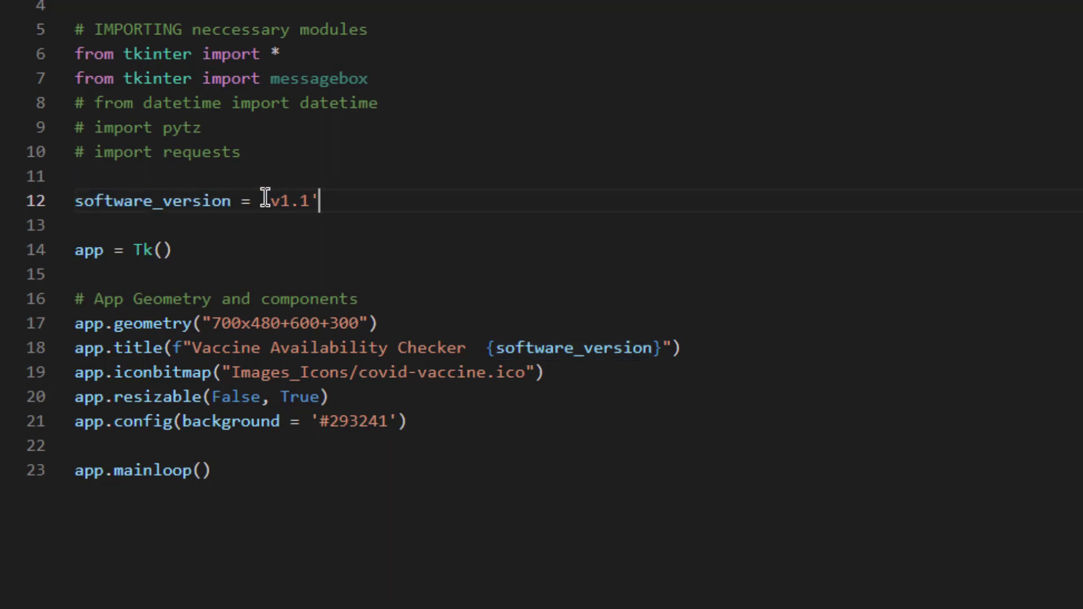
pyautogui.moveTo(326, 371)
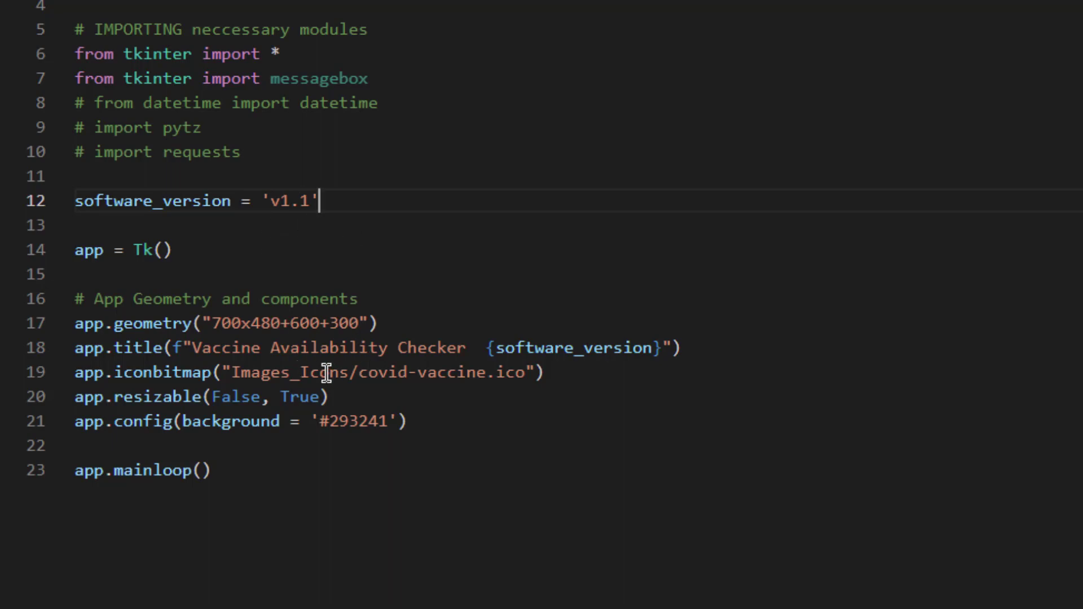
pyautogui.moveTo(229, 232)
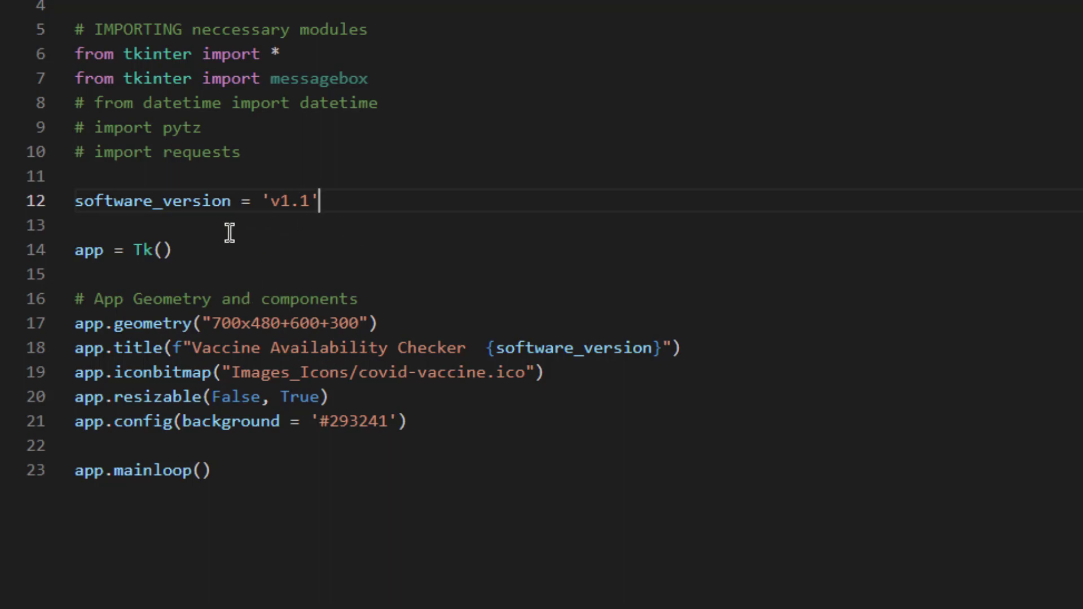
pyautogui.moveTo(187, 259)
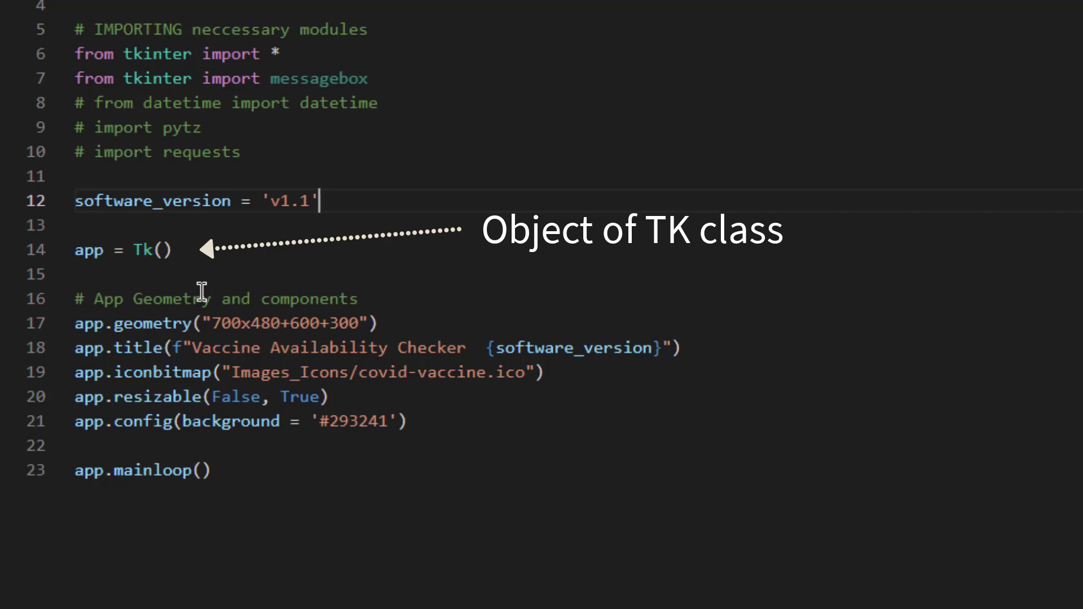
pyautogui.moveTo(176, 289)
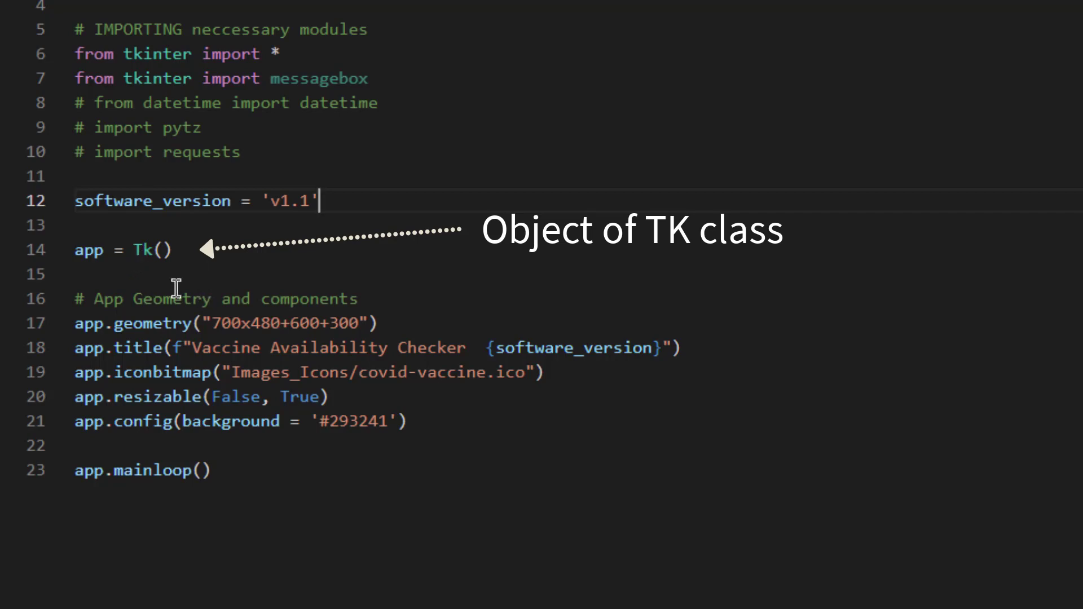
pyautogui.moveTo(119, 248)
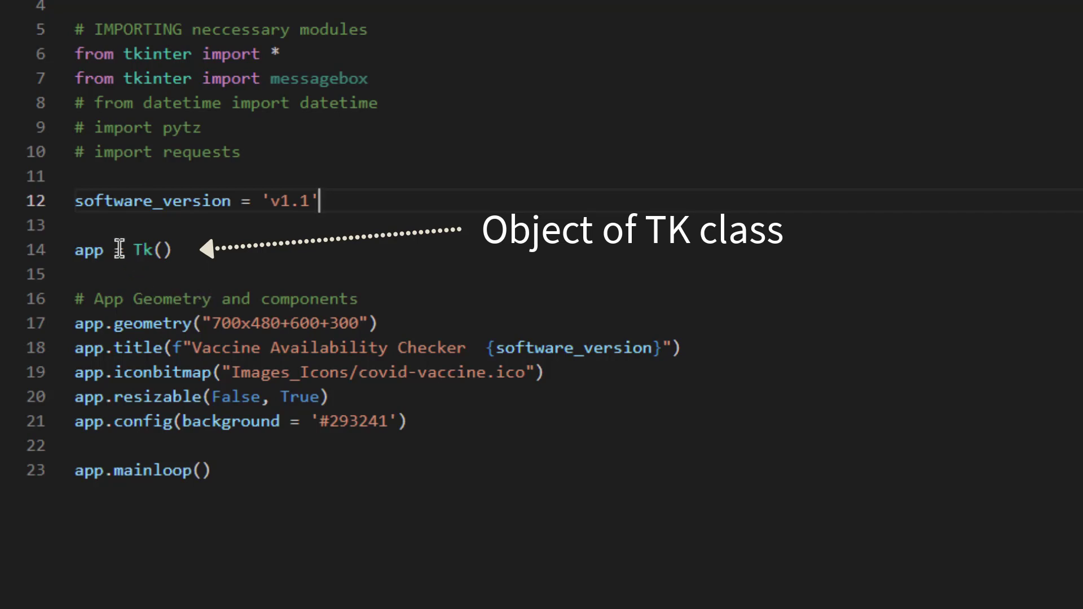
pyautogui.moveTo(134, 251)
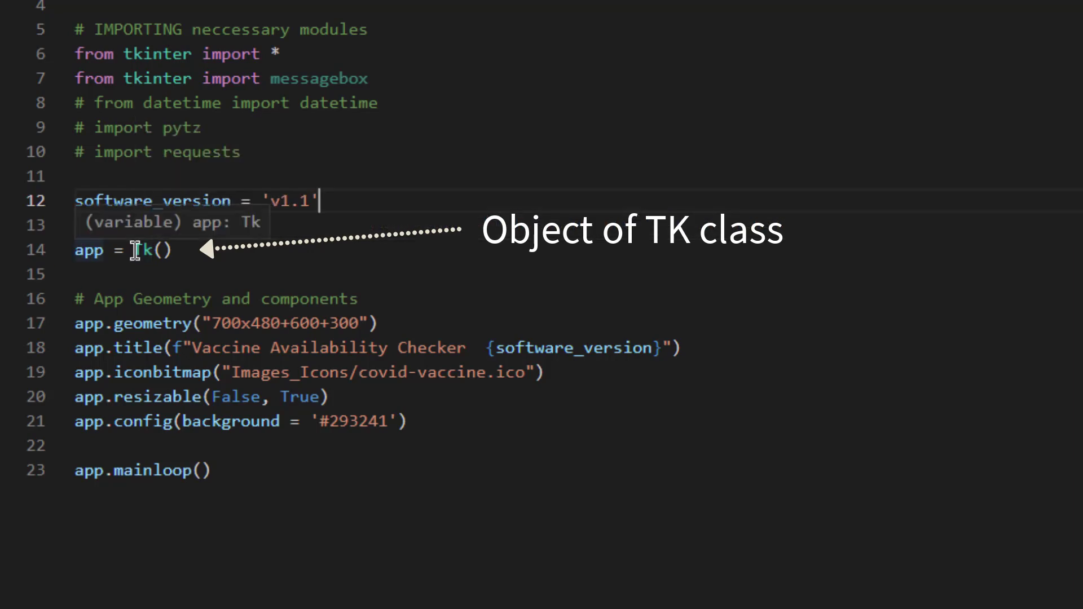
pyautogui.doubleClick(88, 250)
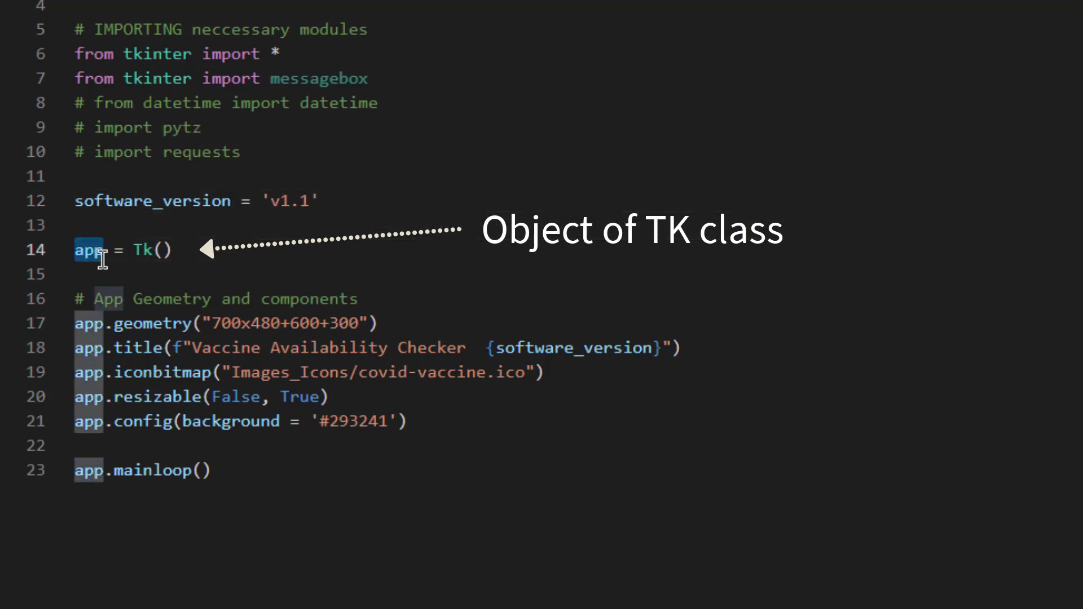
pyautogui.moveTo(88, 249)
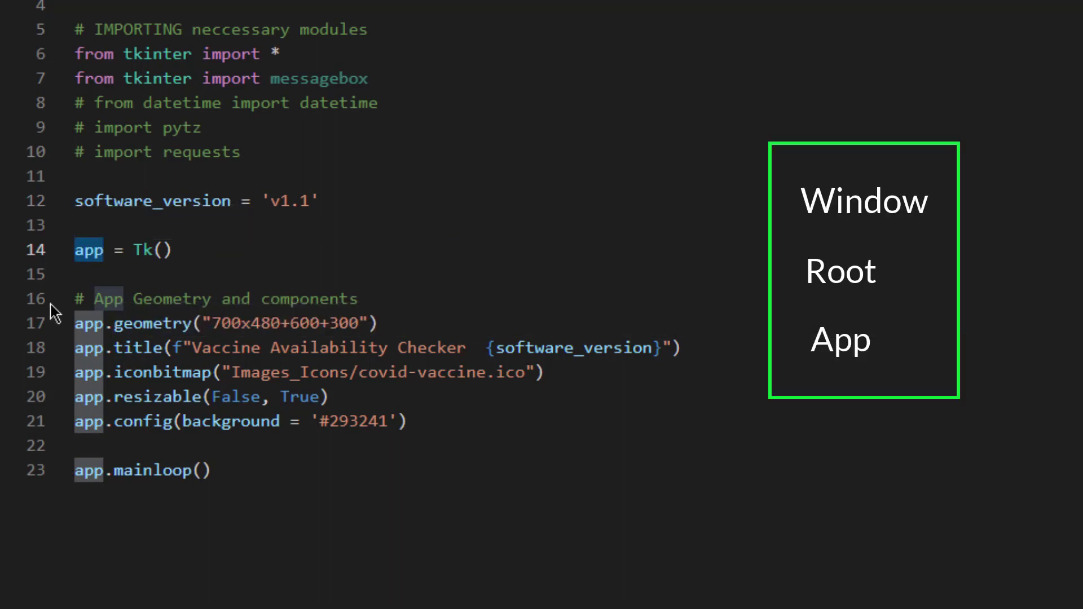
pyautogui.moveTo(189, 248)
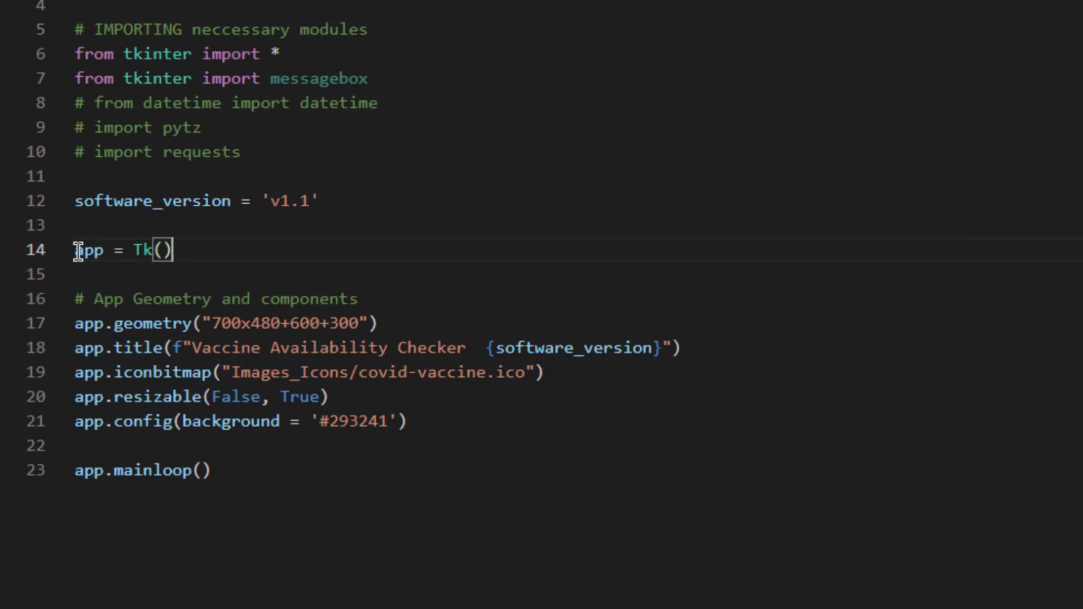
pyautogui.moveTo(87, 250)
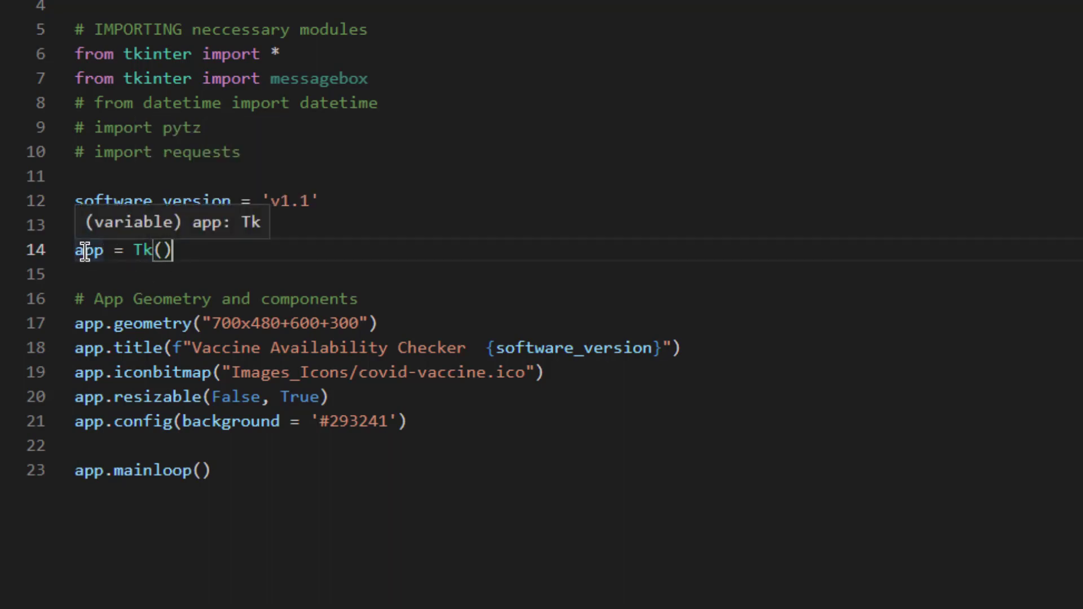
pyautogui.doubleClick(87, 249)
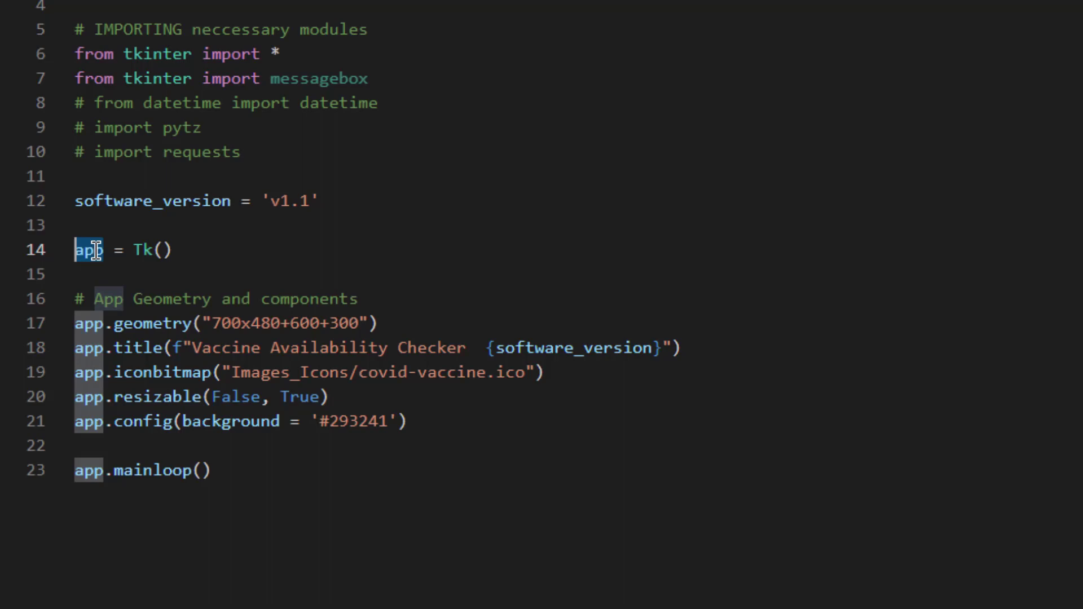
pyautogui.click(158, 249)
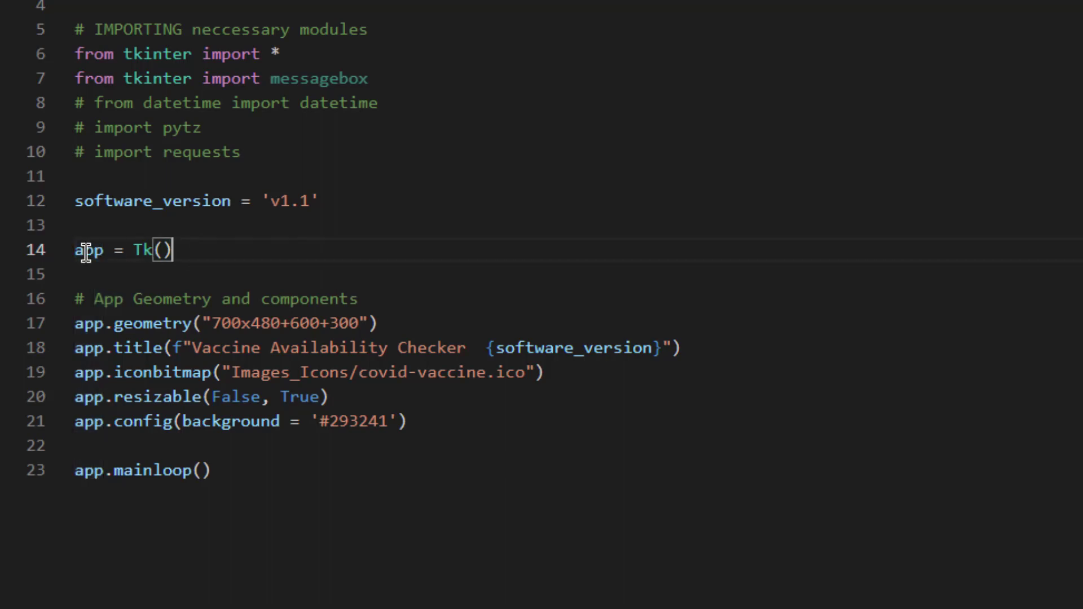
pyautogui.moveTo(212, 471)
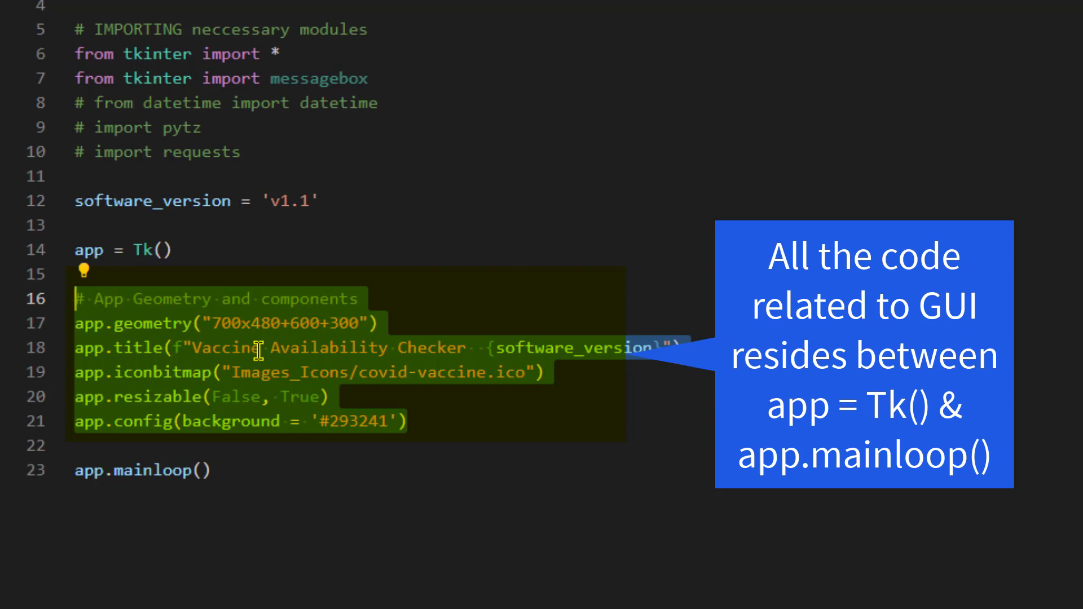
pyautogui.click(446, 421)
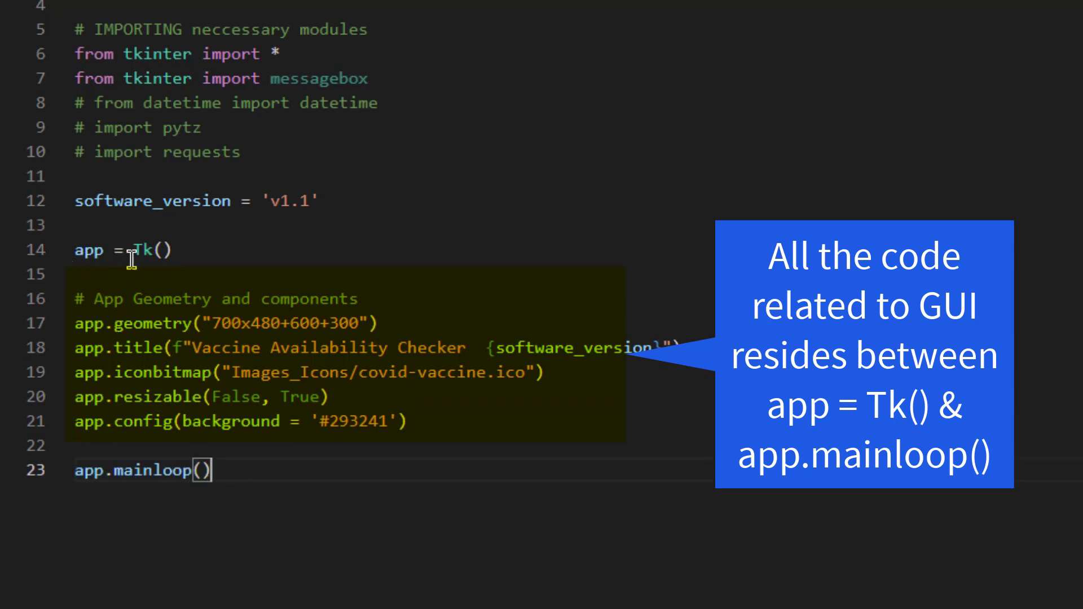
pyautogui.moveTo(121, 471)
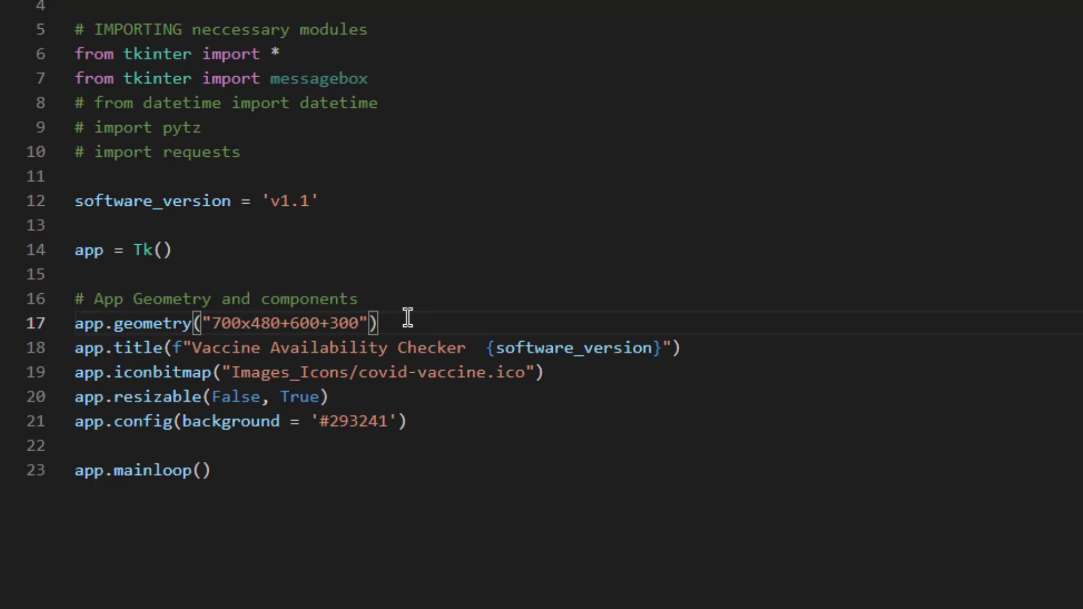
pyautogui.moveTo(456, 322)
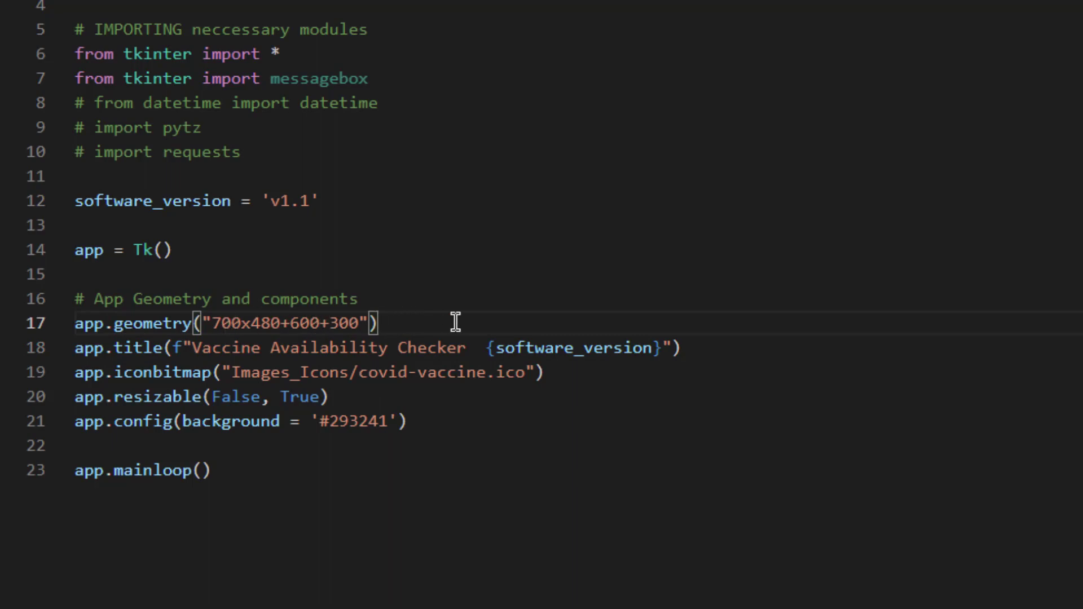
pyautogui.moveTo(256, 326)
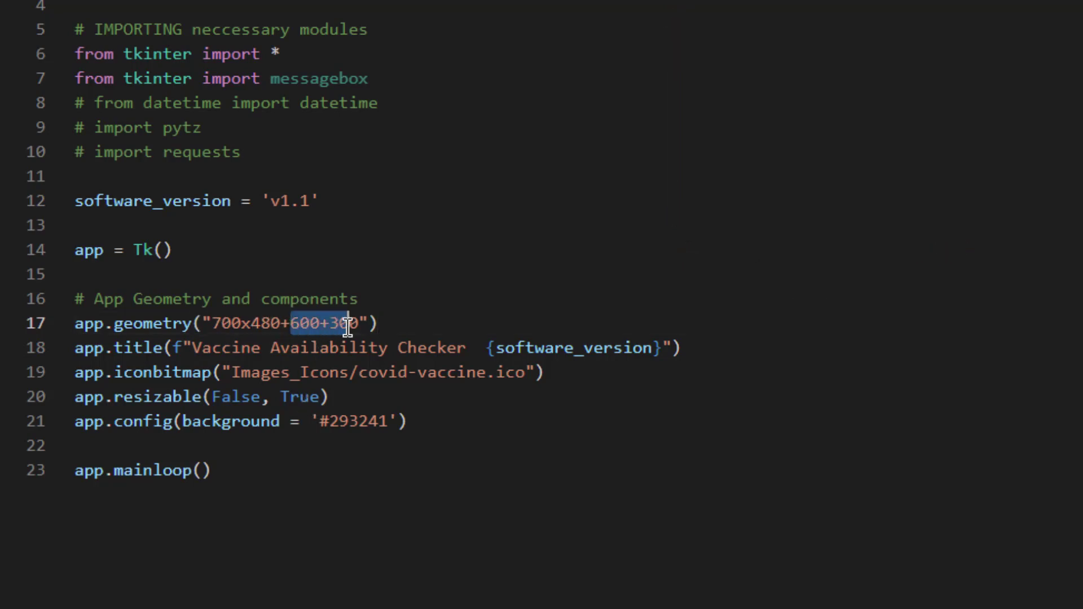
pyautogui.click(293, 325)
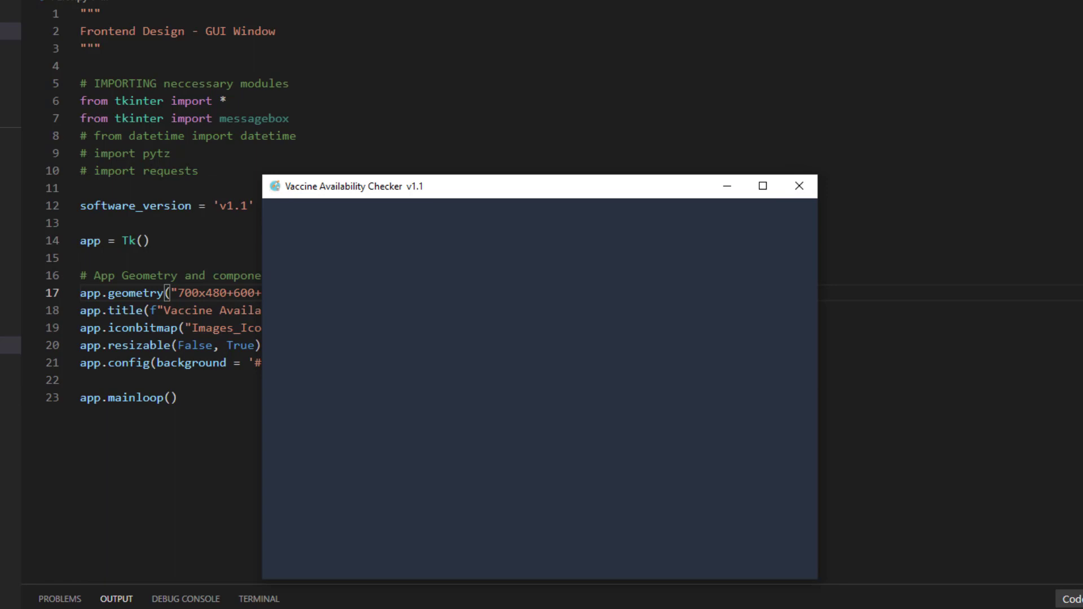
pyautogui.moveTo(389, 188)
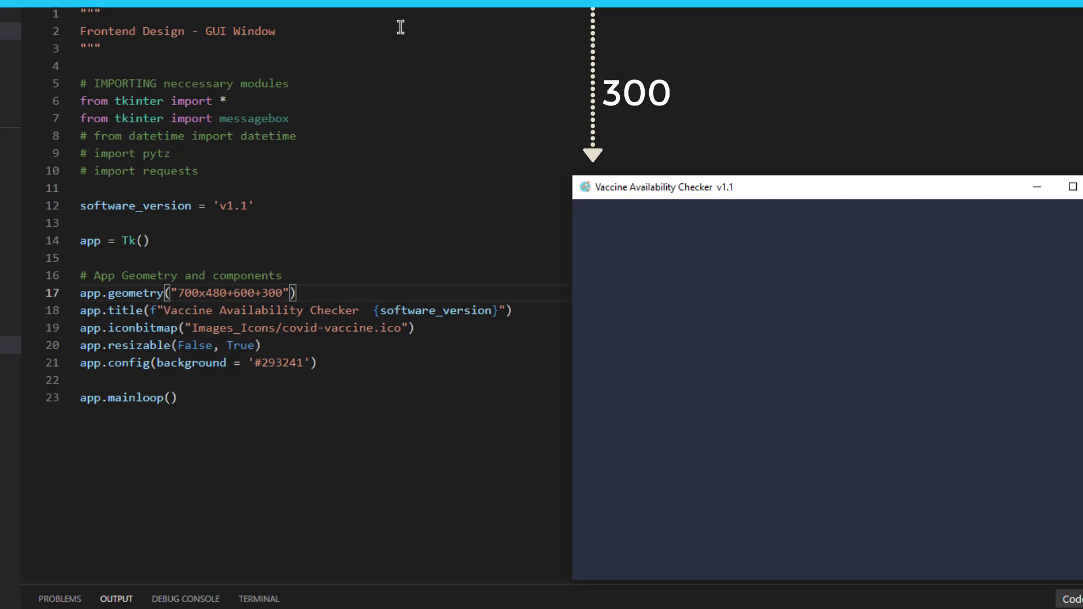
pyautogui.moveTo(402, 108)
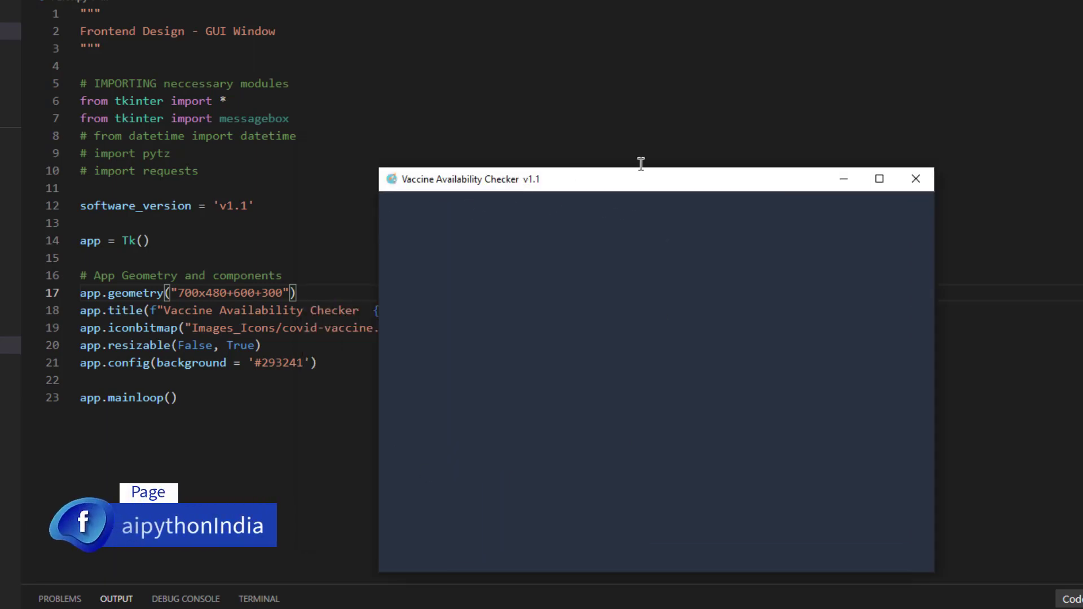
pyautogui.click(916, 179)
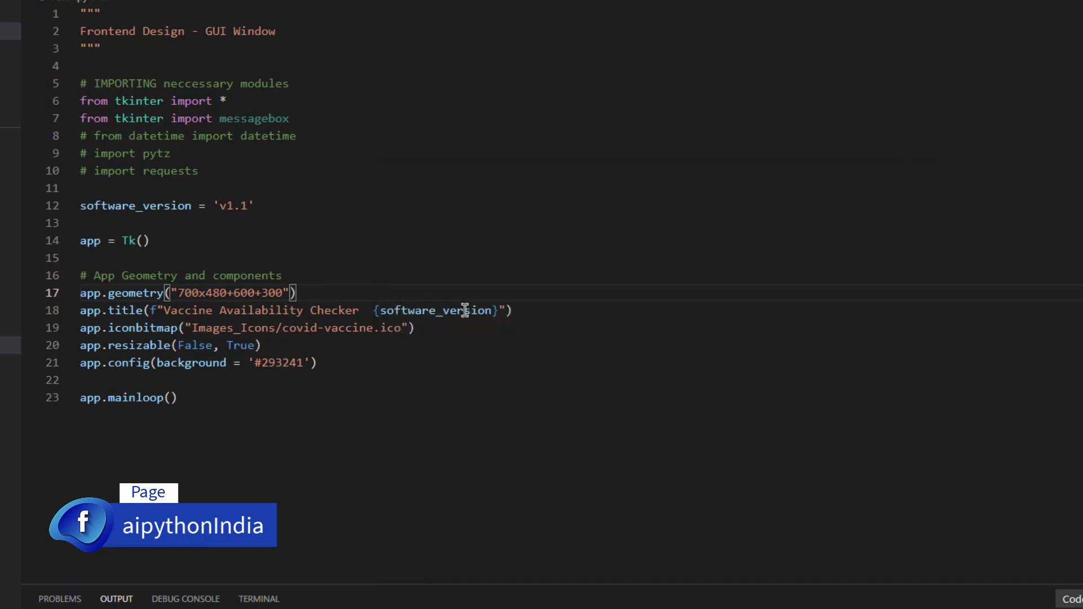
pyautogui.moveTo(439, 311)
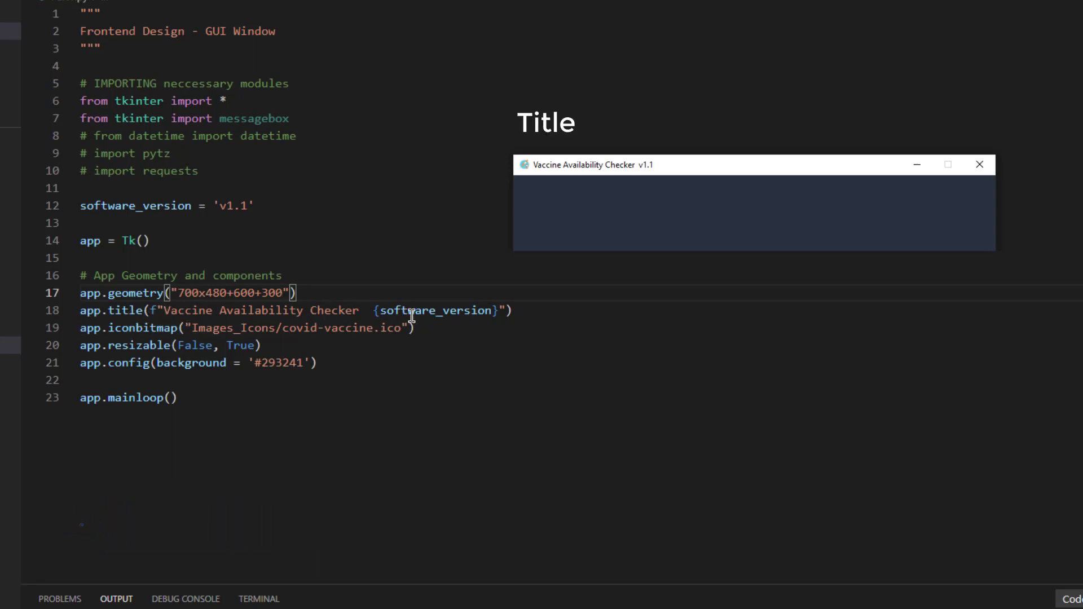
pyautogui.moveTo(443, 311)
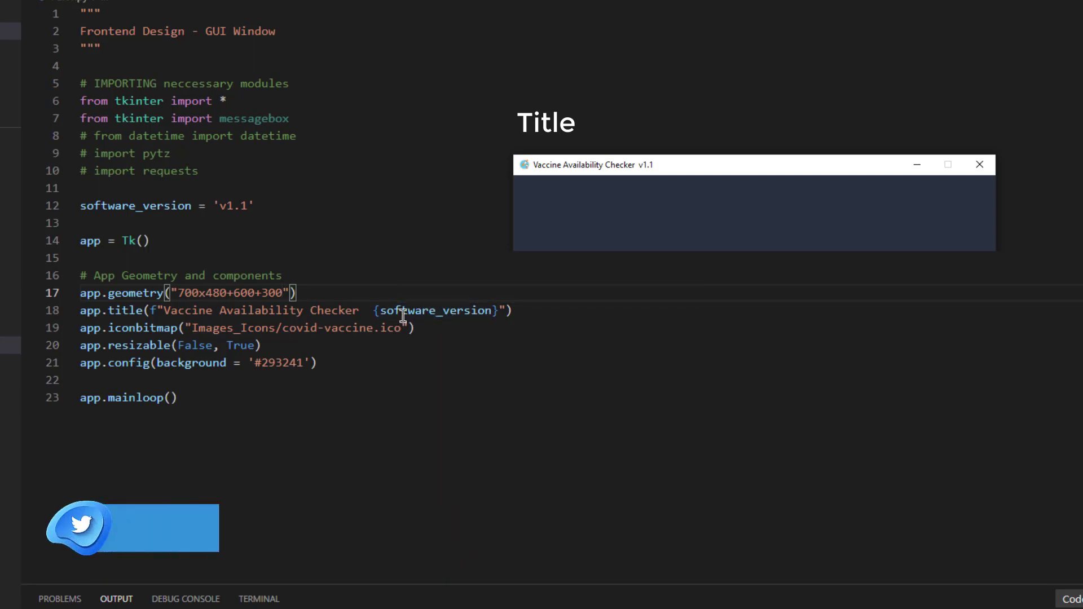
pyautogui.moveTo(414, 310)
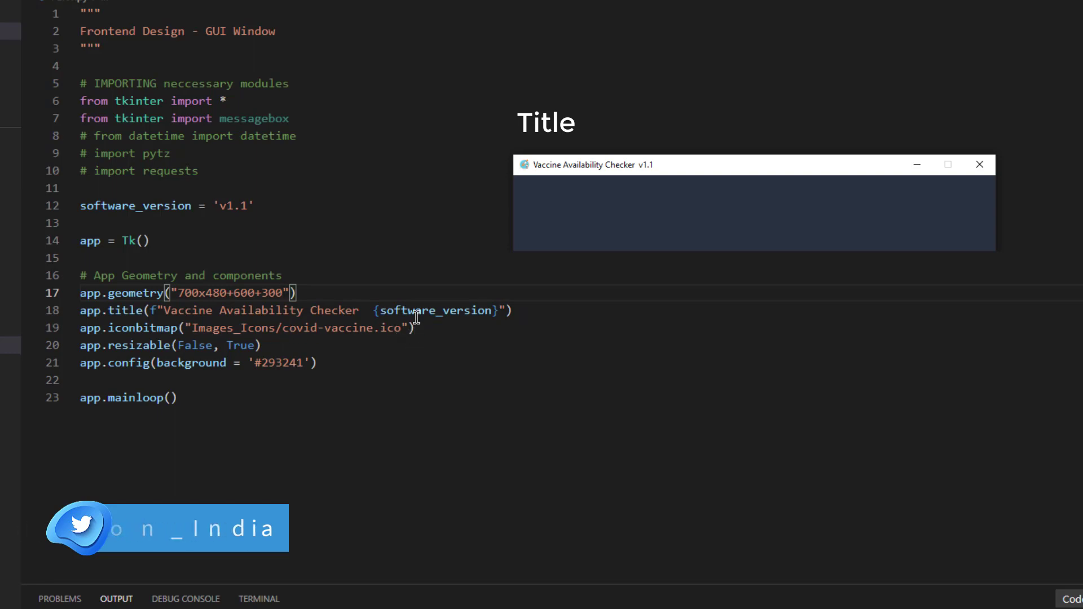
pyautogui.moveTo(565, 312)
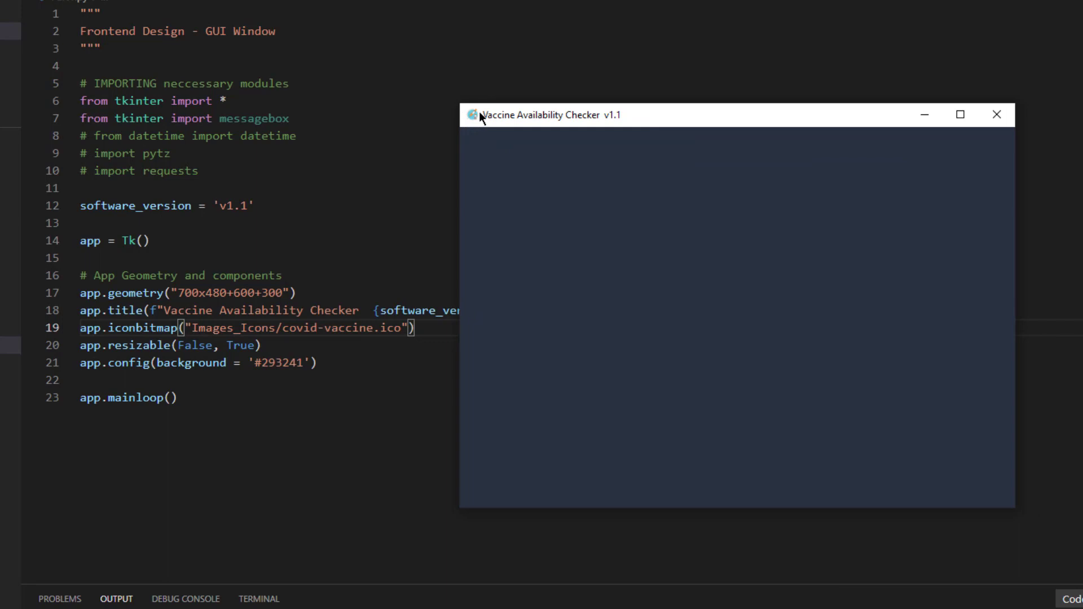
pyautogui.moveTo(510, 122)
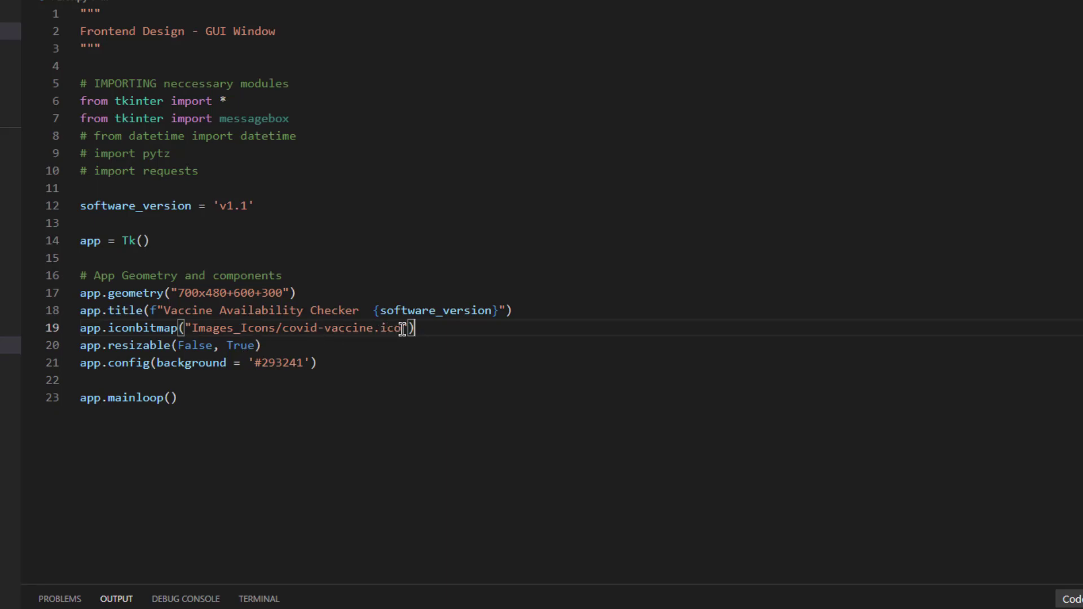
pyautogui.moveTo(379, 328)
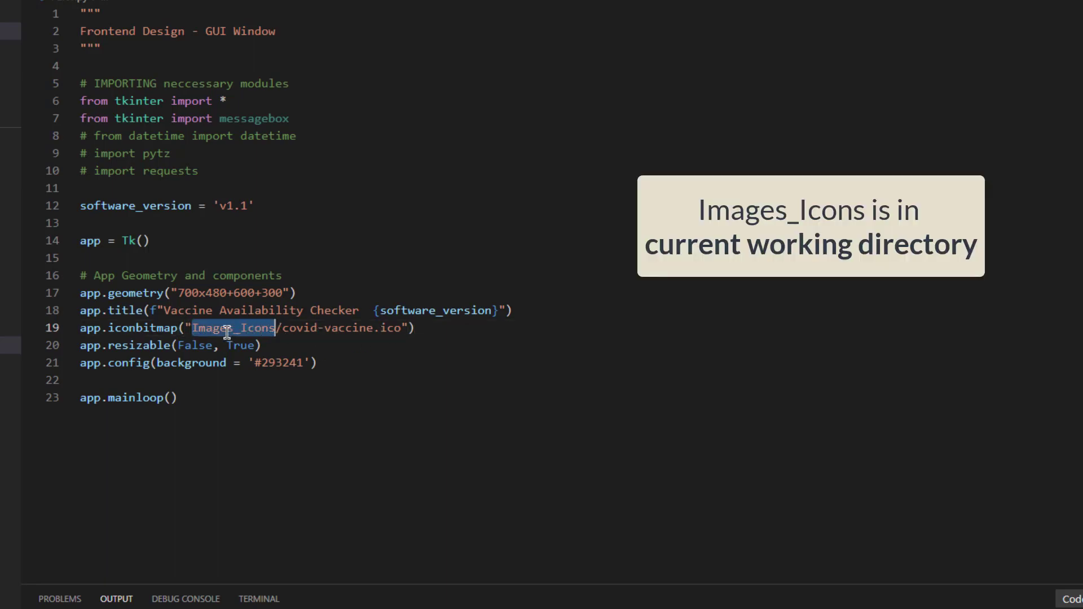
pyautogui.moveTo(317, 240)
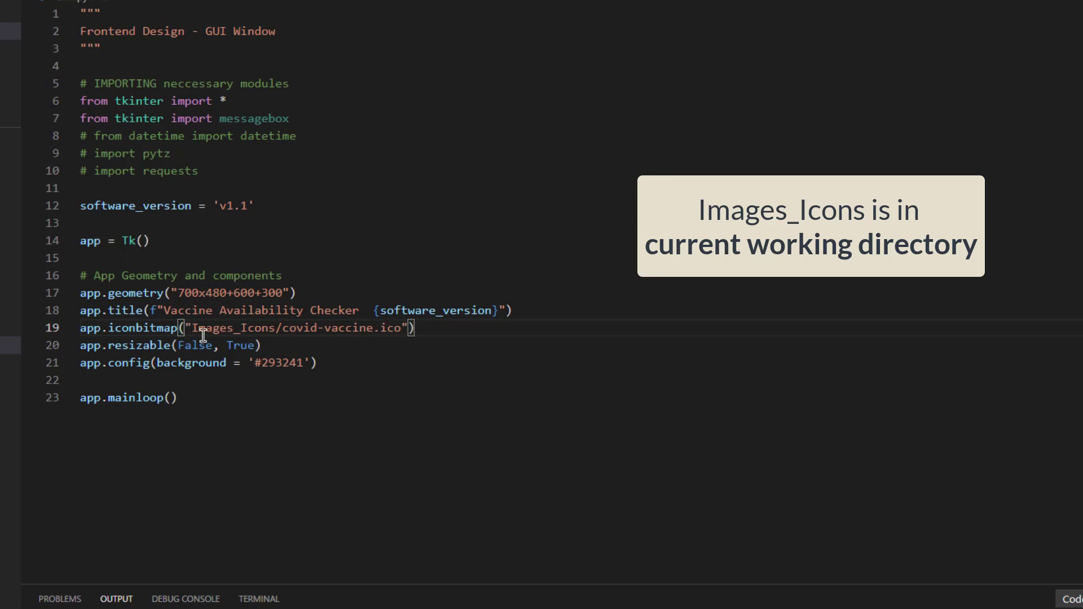
pyautogui.moveTo(370, 337)
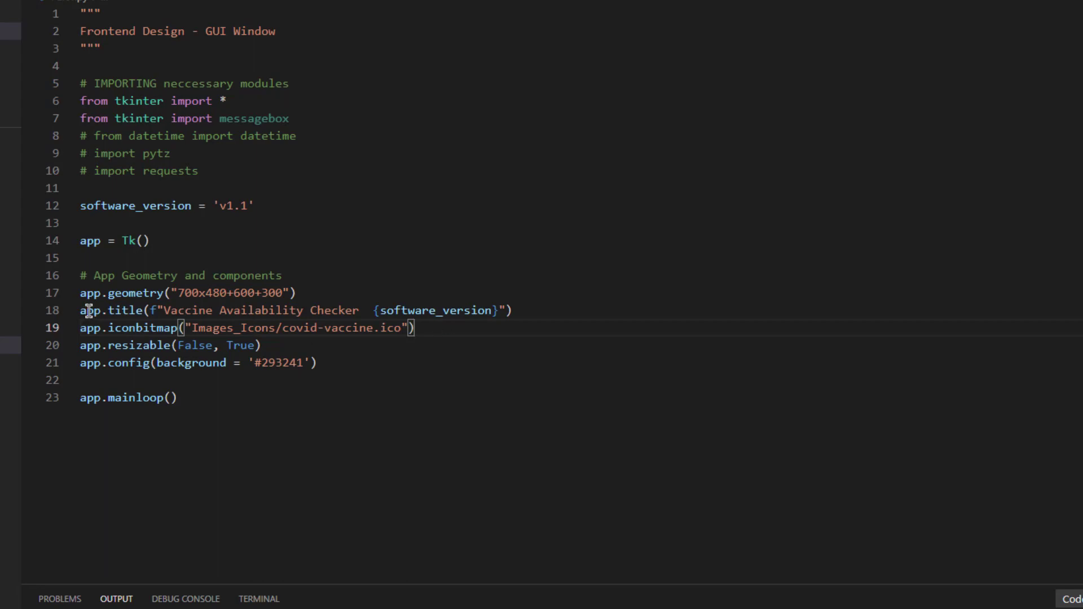
pyautogui.moveTo(208, 327)
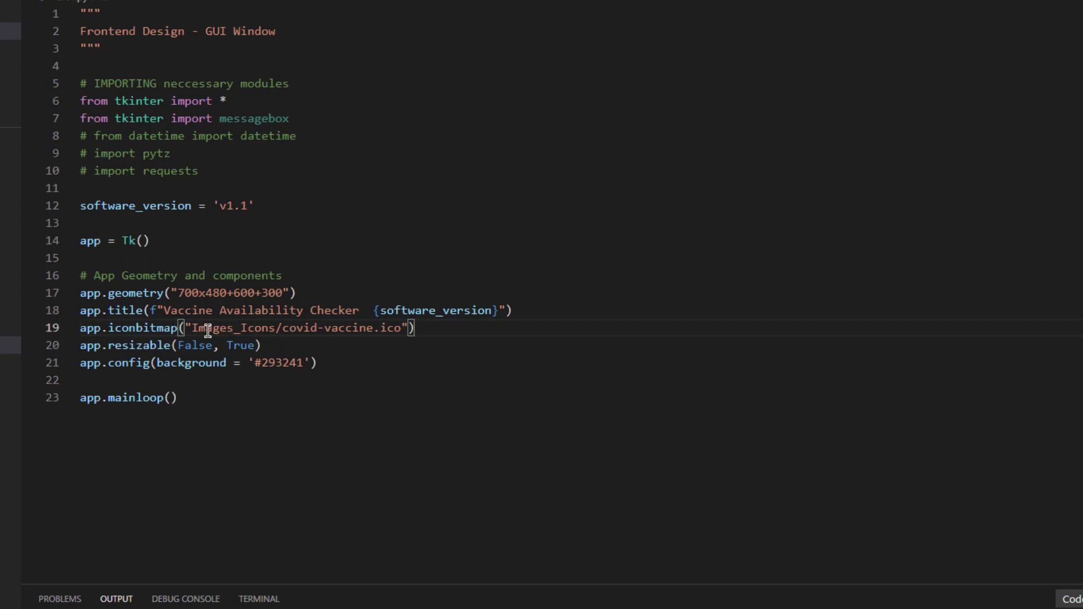
pyautogui.moveTo(222, 118)
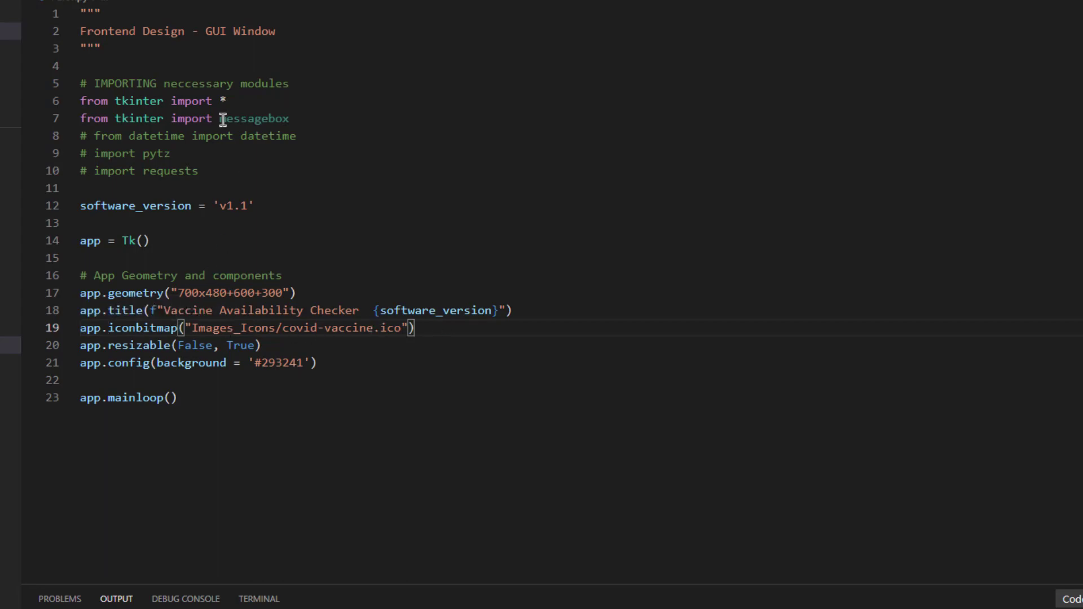
pyautogui.moveTo(442, 379)
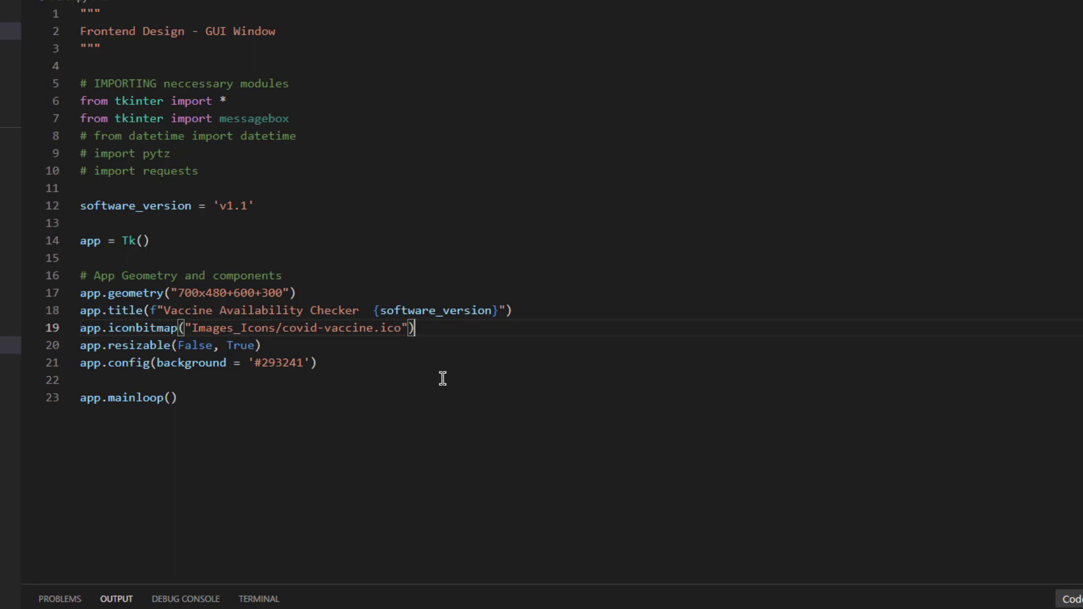
pyautogui.moveTo(274, 346)
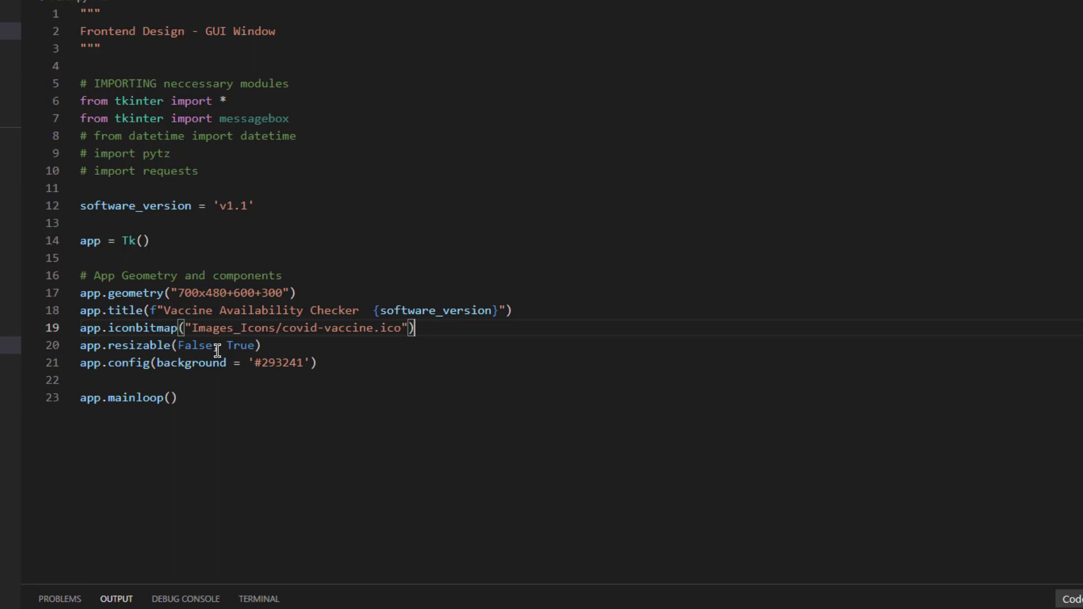
pyautogui.moveTo(124, 346)
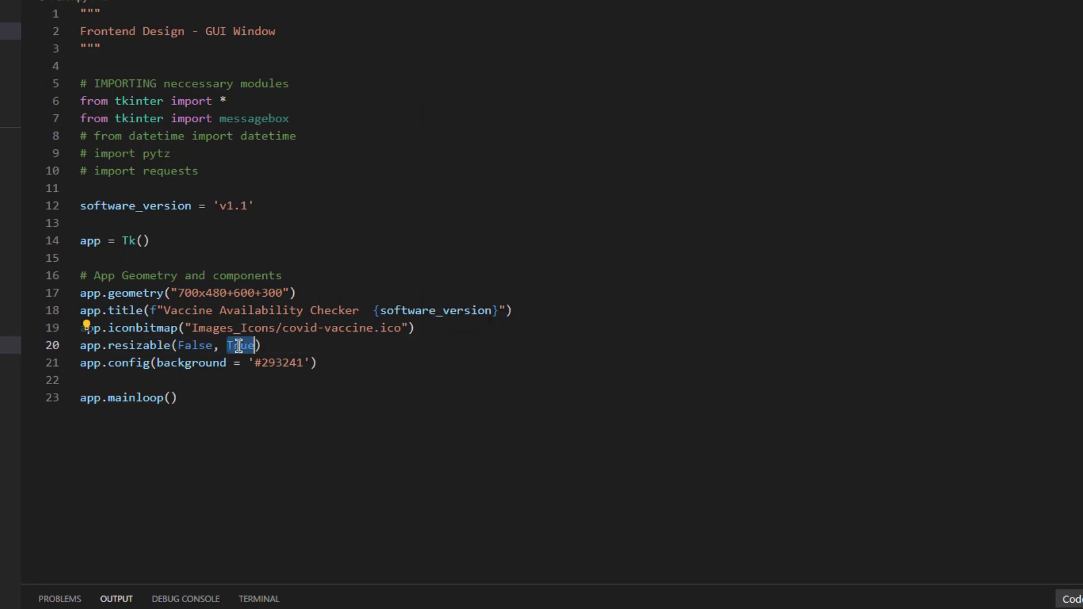
# - Test the resizable setting, set app.resizable(False, False), and rerun the fixed-size window
pyautogui.press('f5')
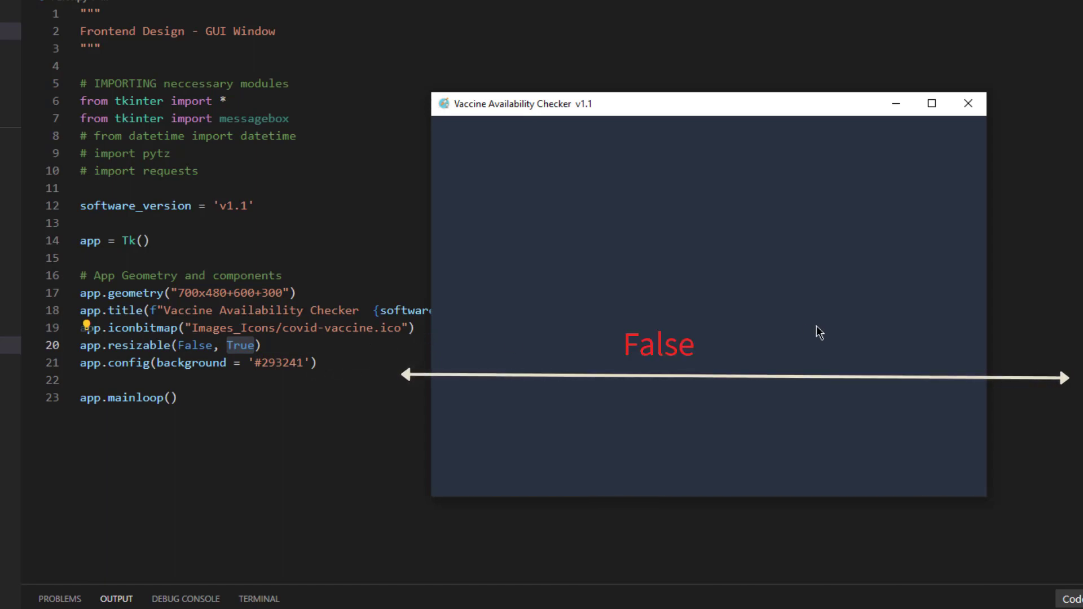
pyautogui.moveTo(996, 342)
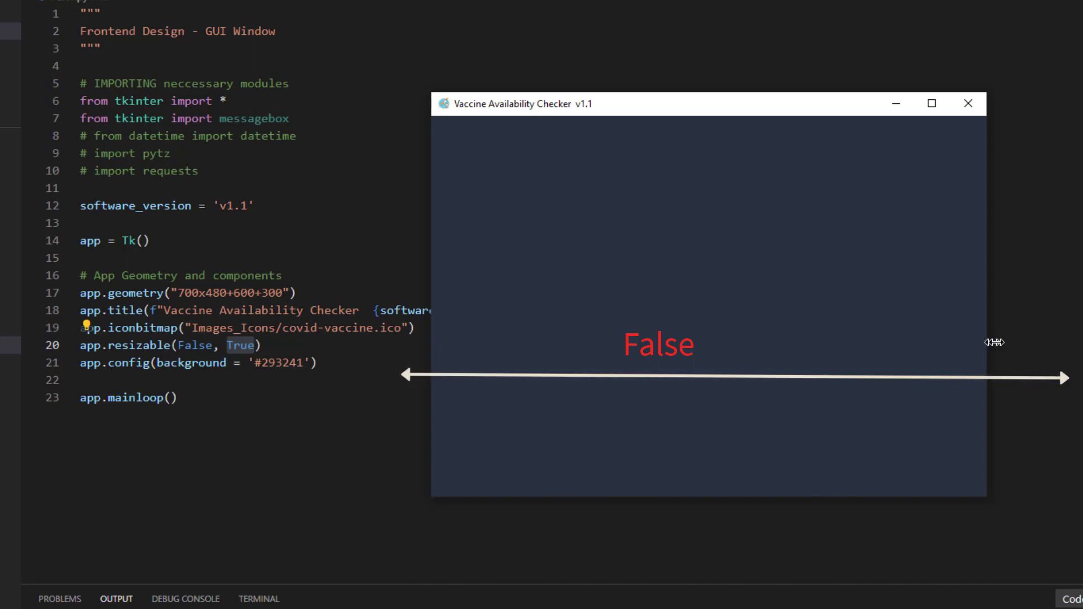
pyautogui.moveTo(407, 298)
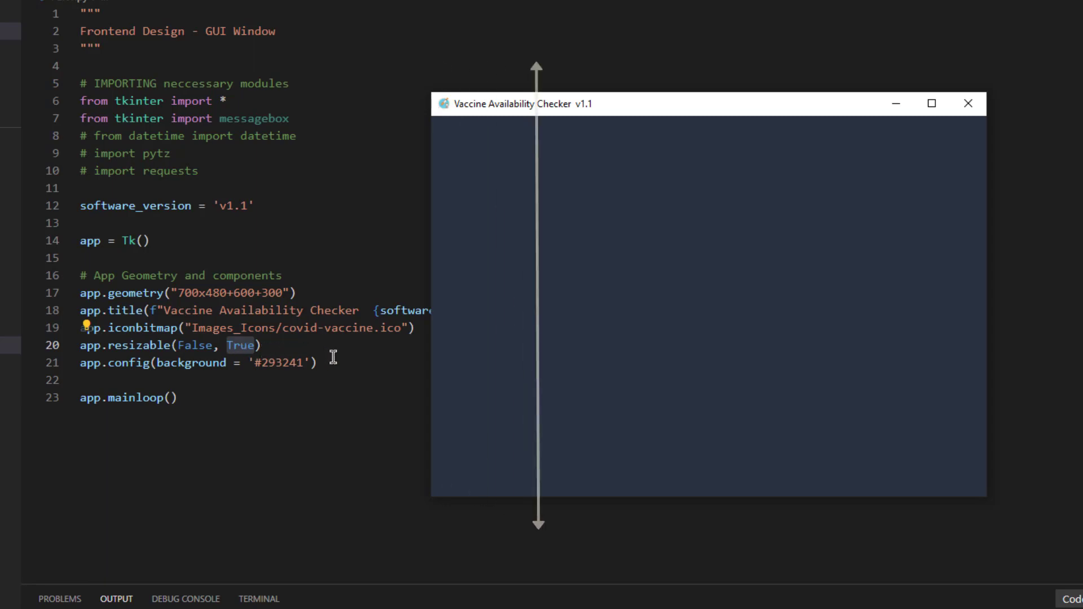
pyautogui.moveTo(567, 505)
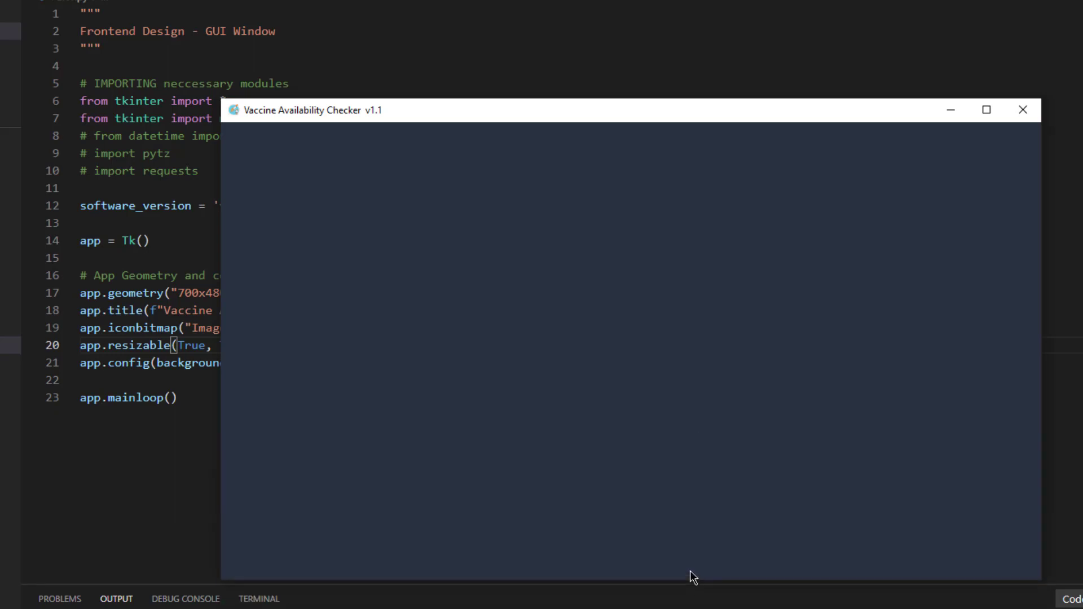
pyautogui.moveTo(238, 205)
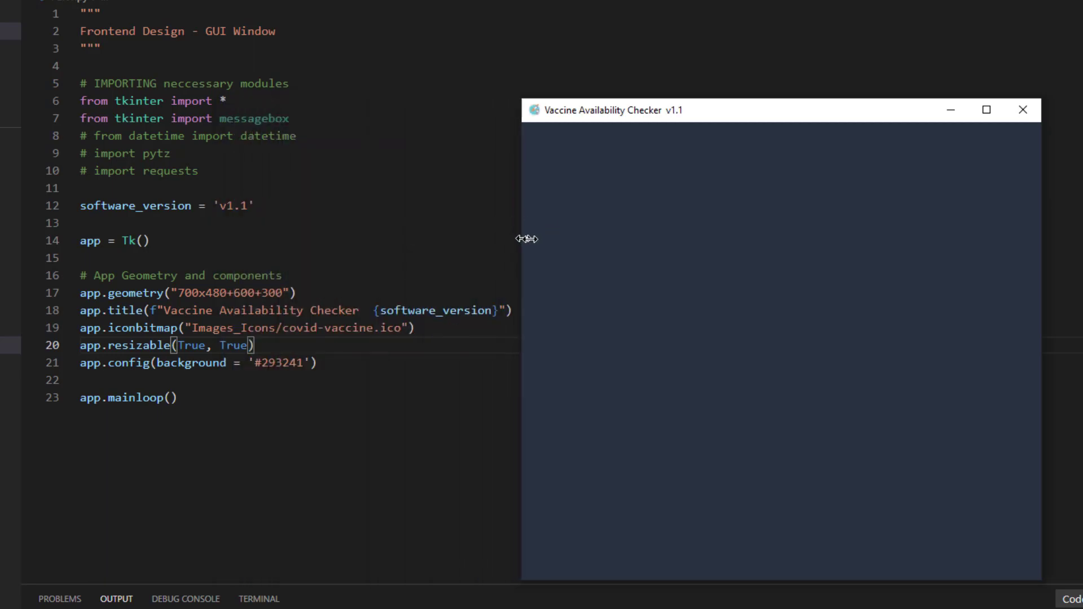
pyautogui.click(1023, 109)
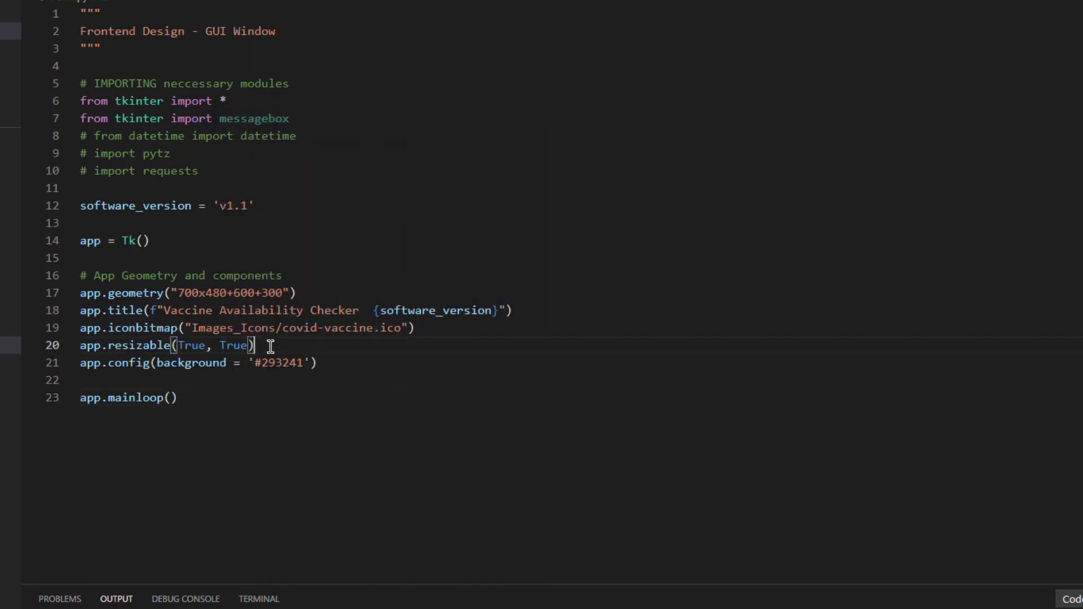
pyautogui.write('False')
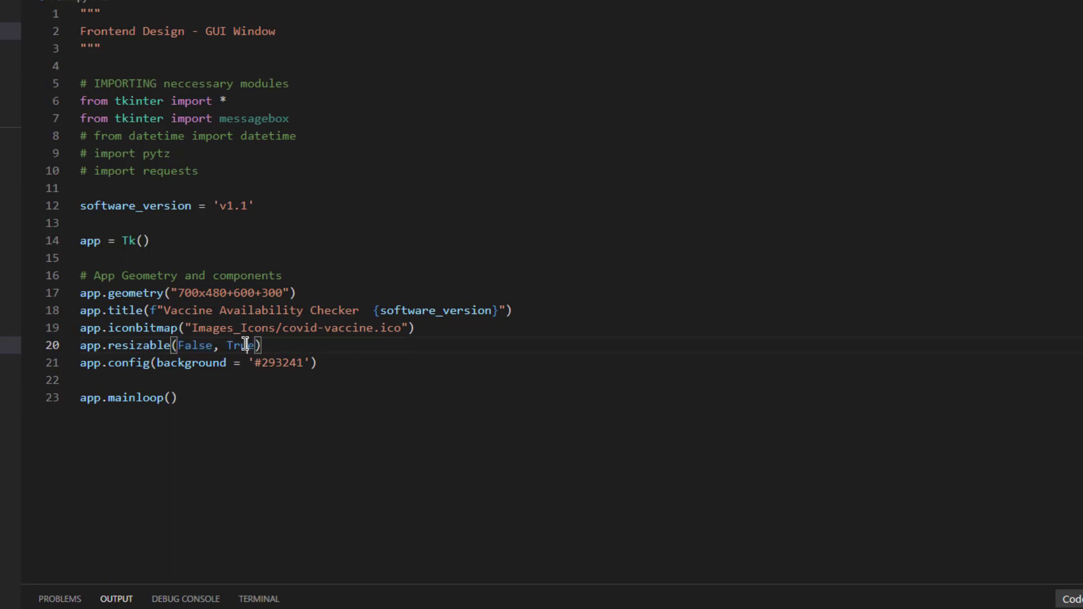
pyautogui.write('False')
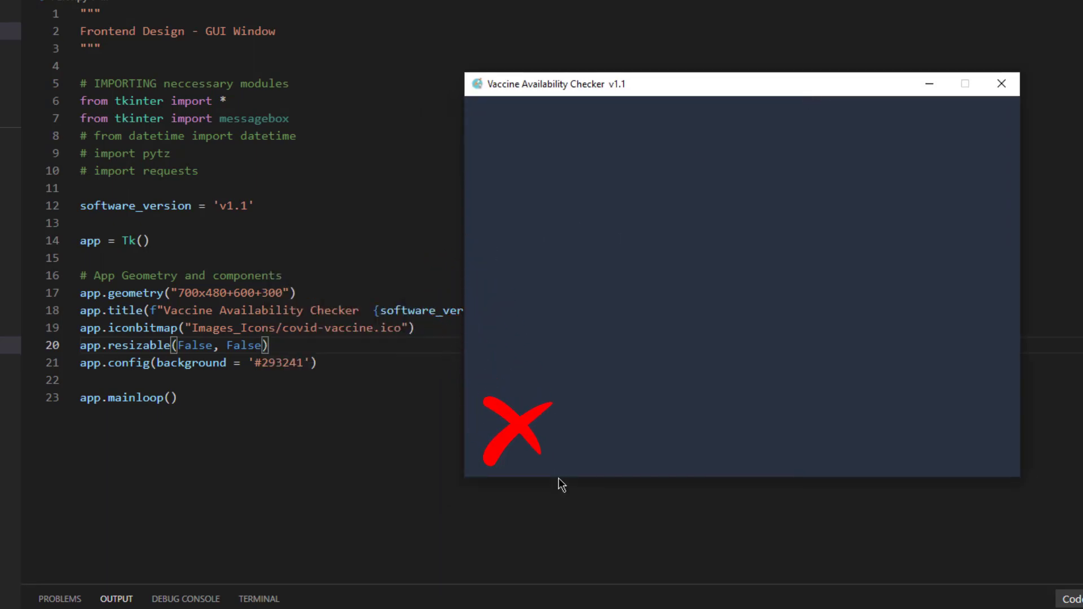
pyautogui.click(1001, 83)
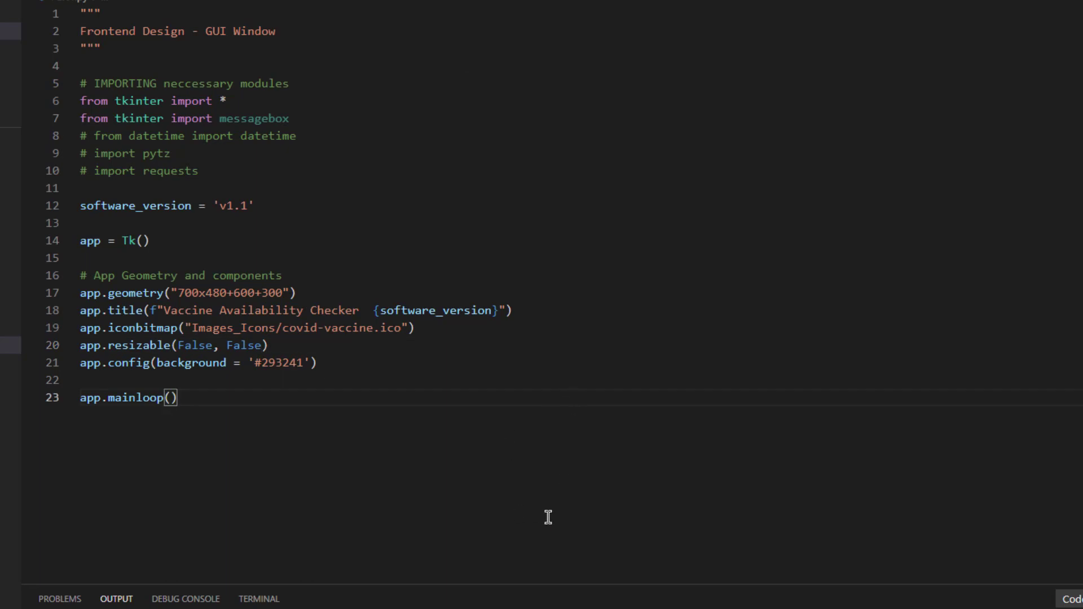
pyautogui.press('f5')
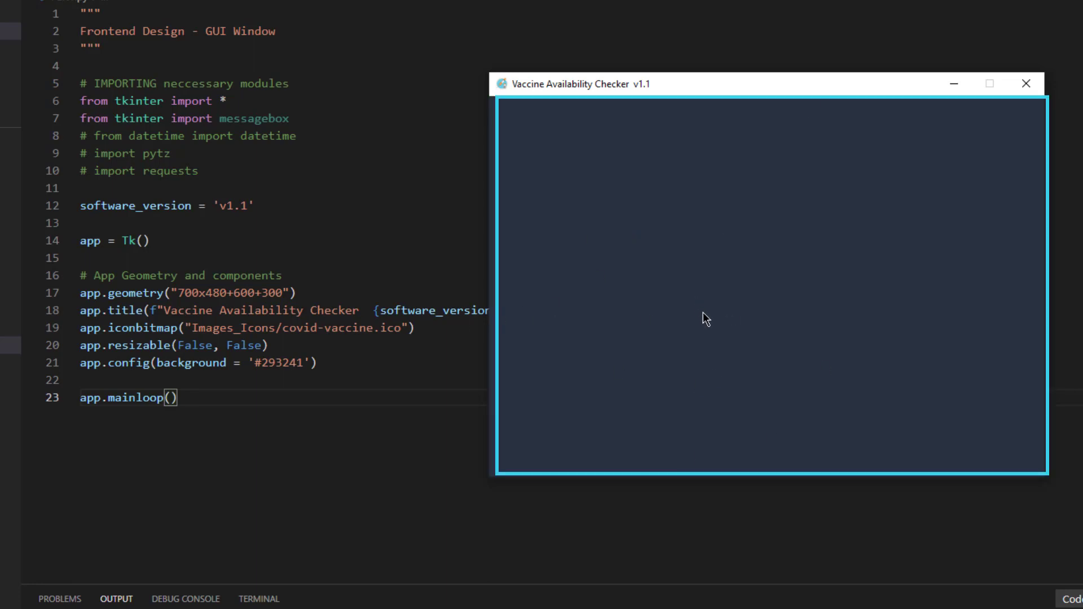
pyautogui.moveTo(633, 287)
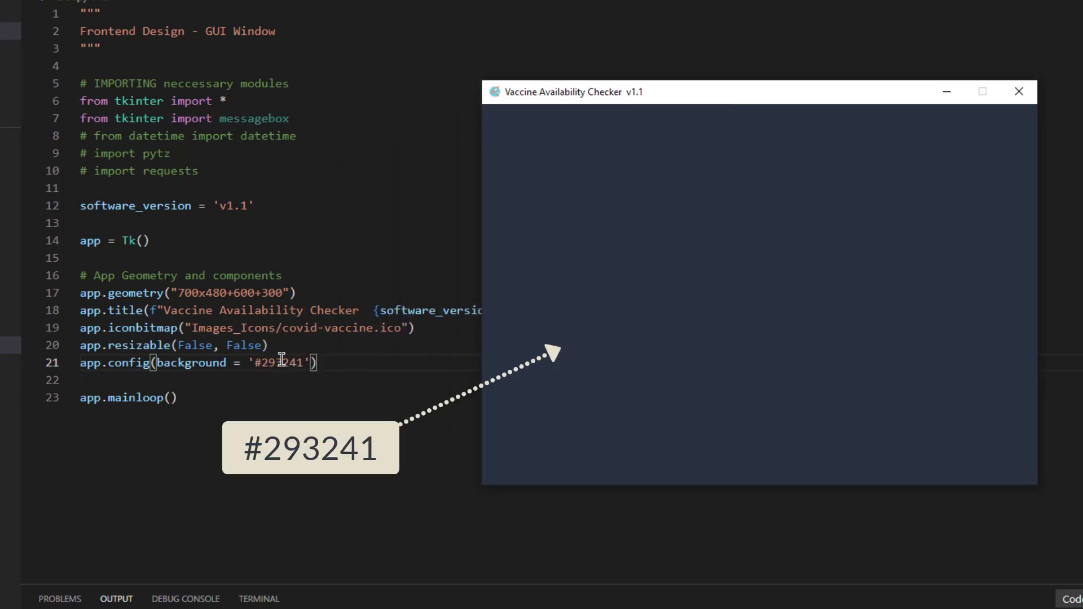
pyautogui.moveTo(699, 278)
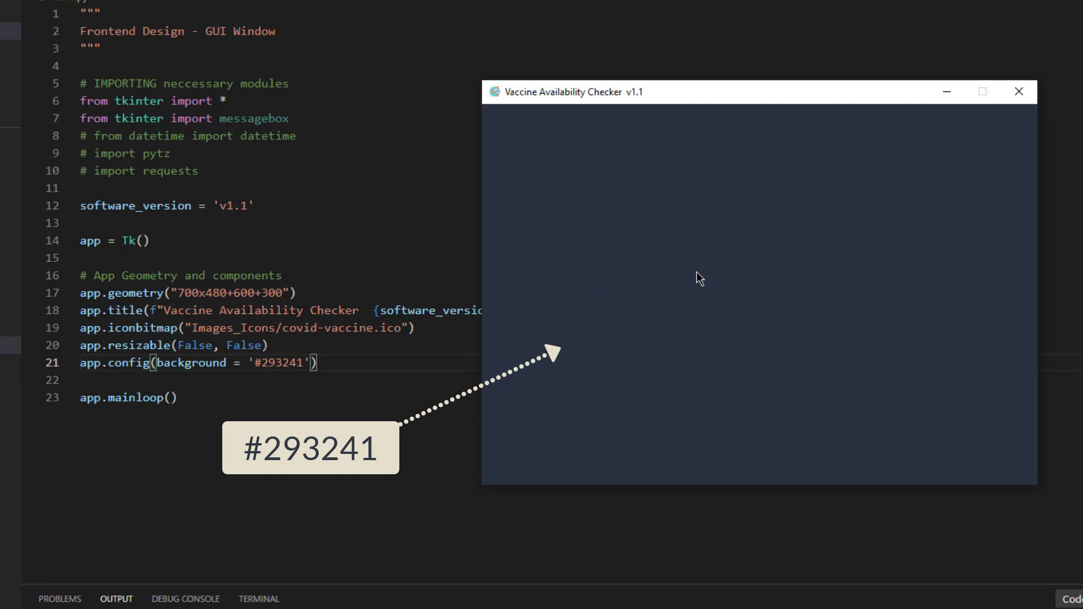
pyautogui.moveTo(934, 142)
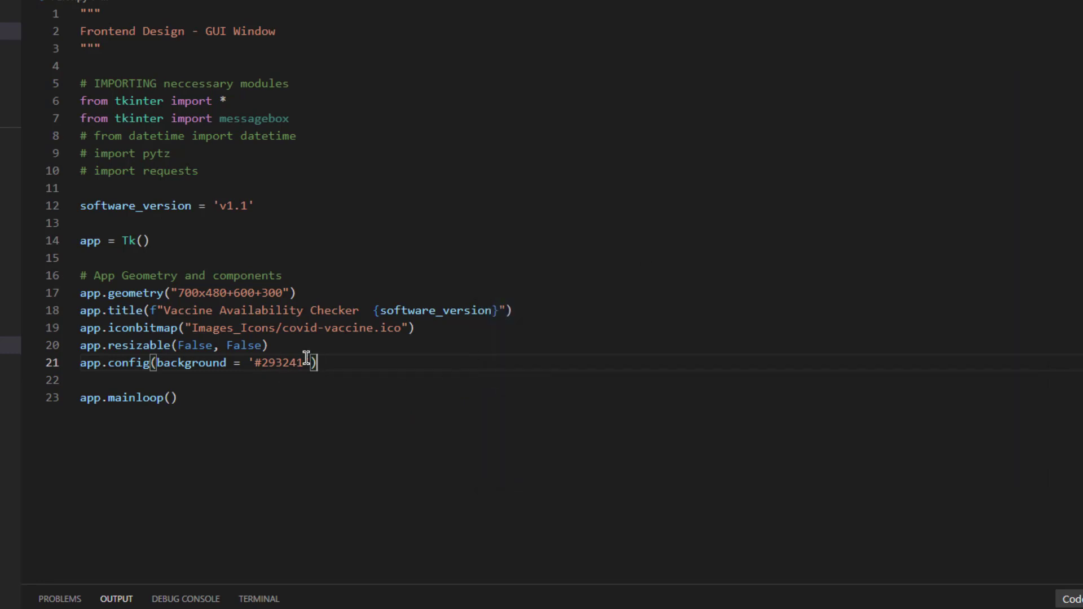
# - Change the window background to 'green' and run to see it
pyautogui.doubleClick(279, 363)
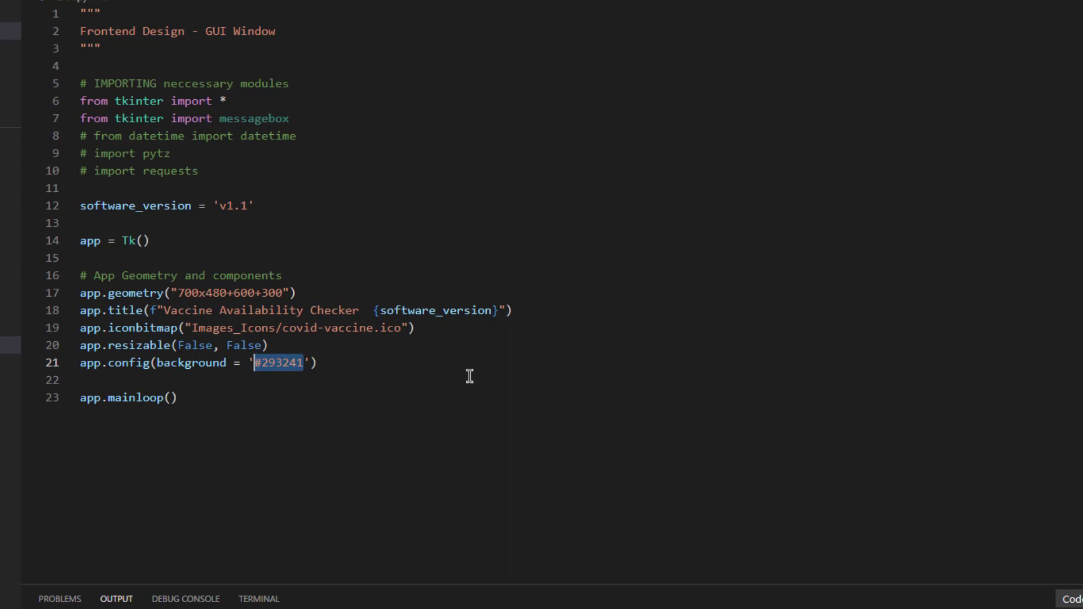
pyautogui.write('gr')
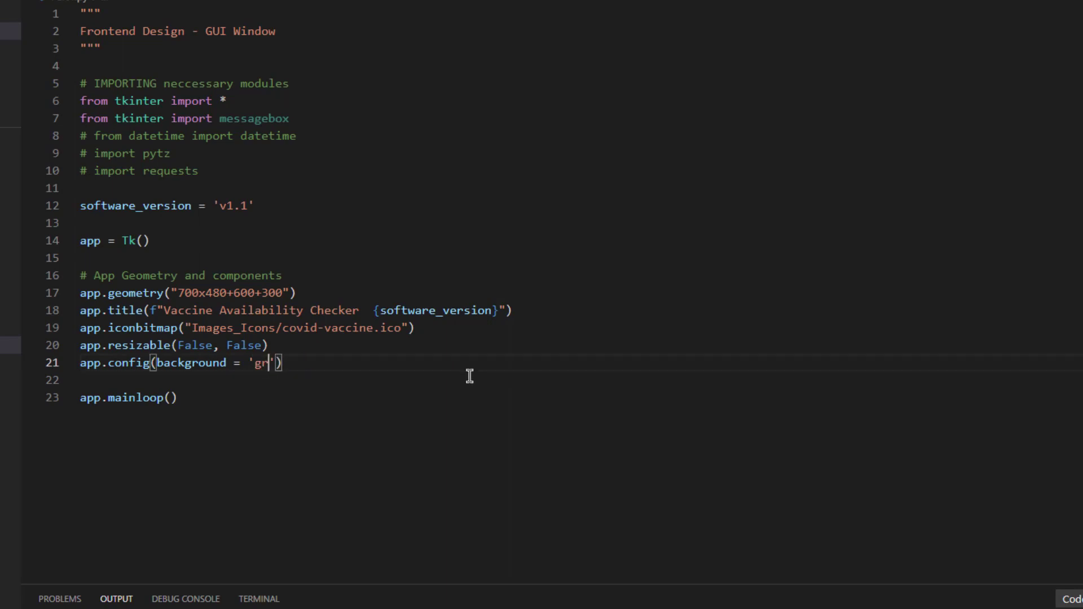
pyautogui.write('een')
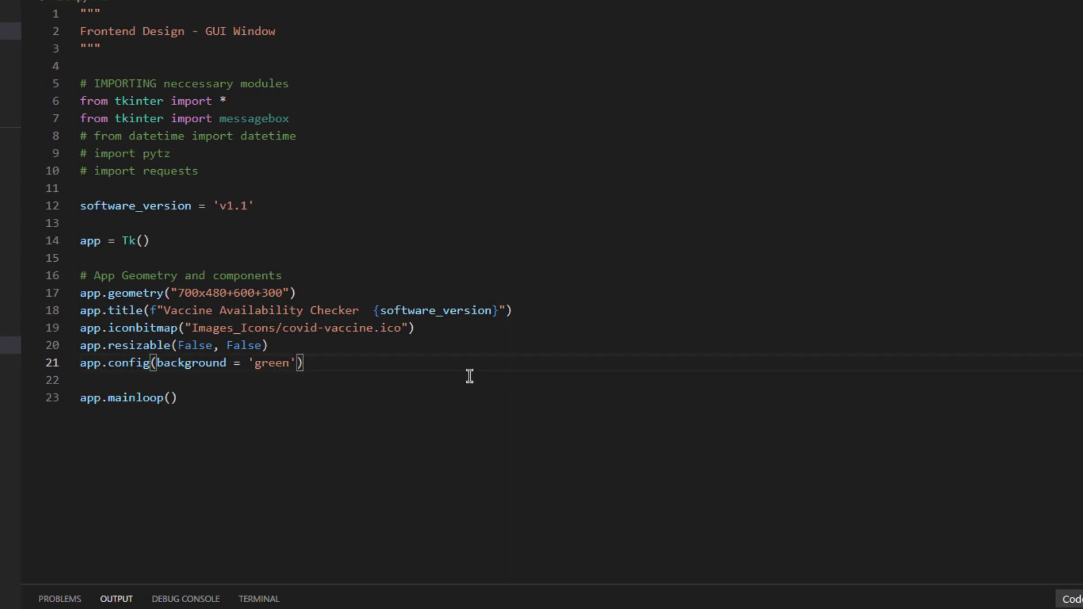
pyautogui.press('f5')
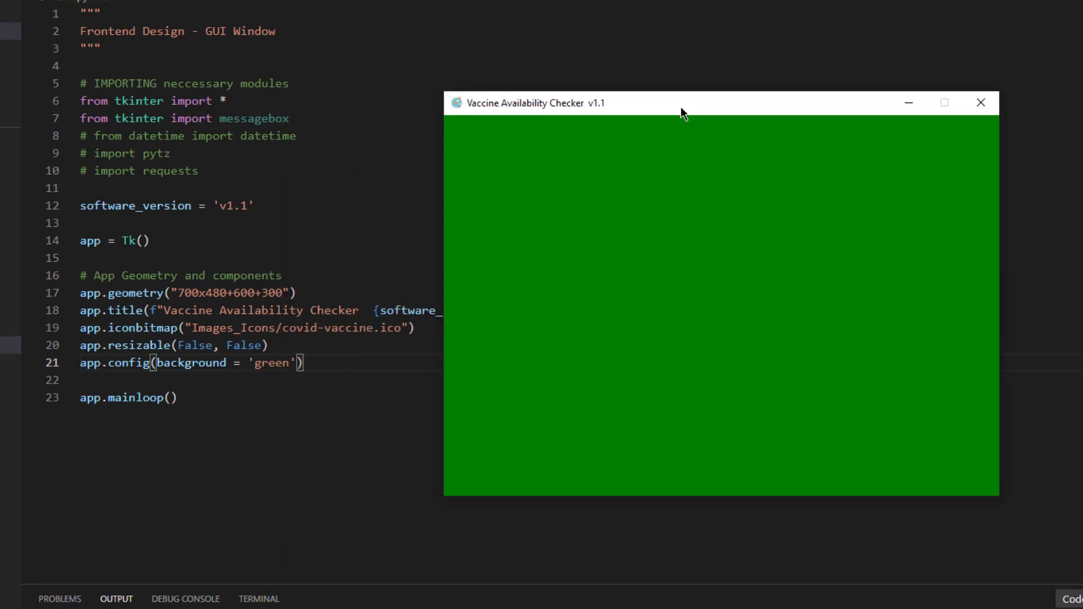
pyautogui.moveTo(617, 152)
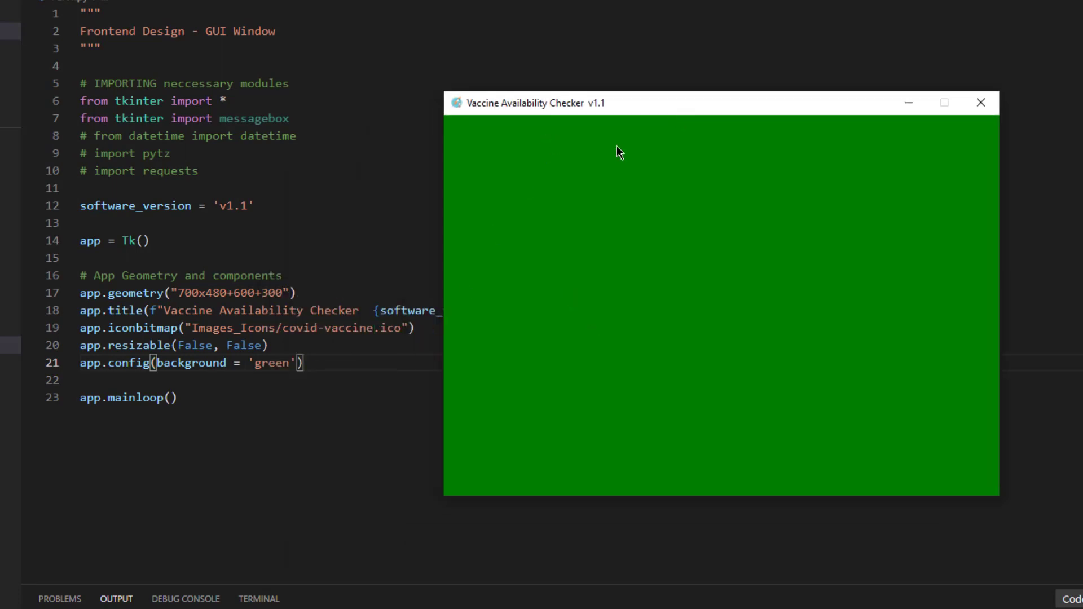
# - Restore the background colour to '#293241'
pyautogui.click(981, 102)
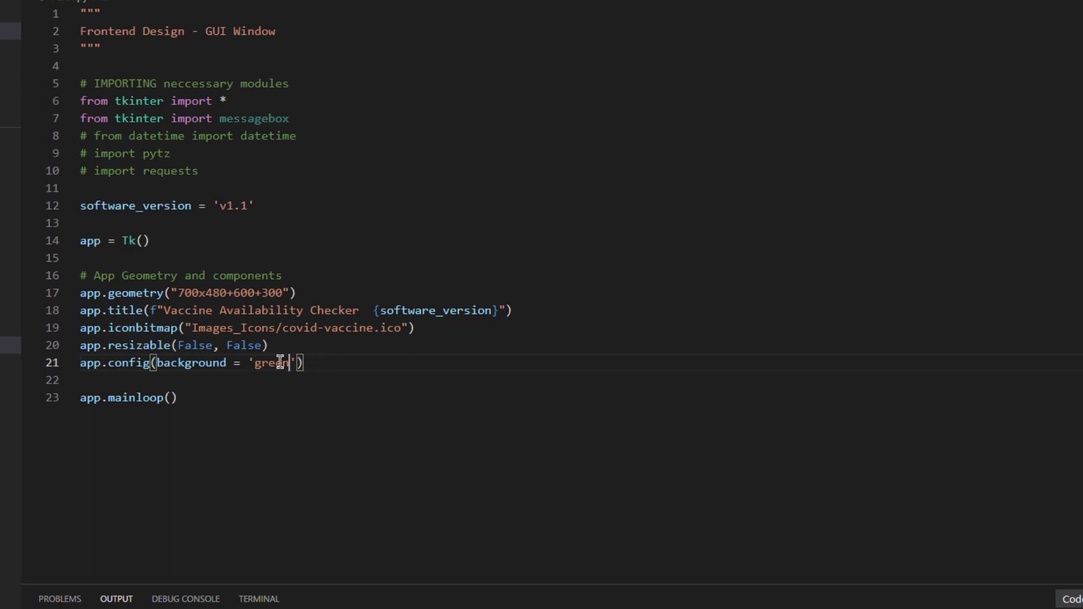
pyautogui.write('#293241')
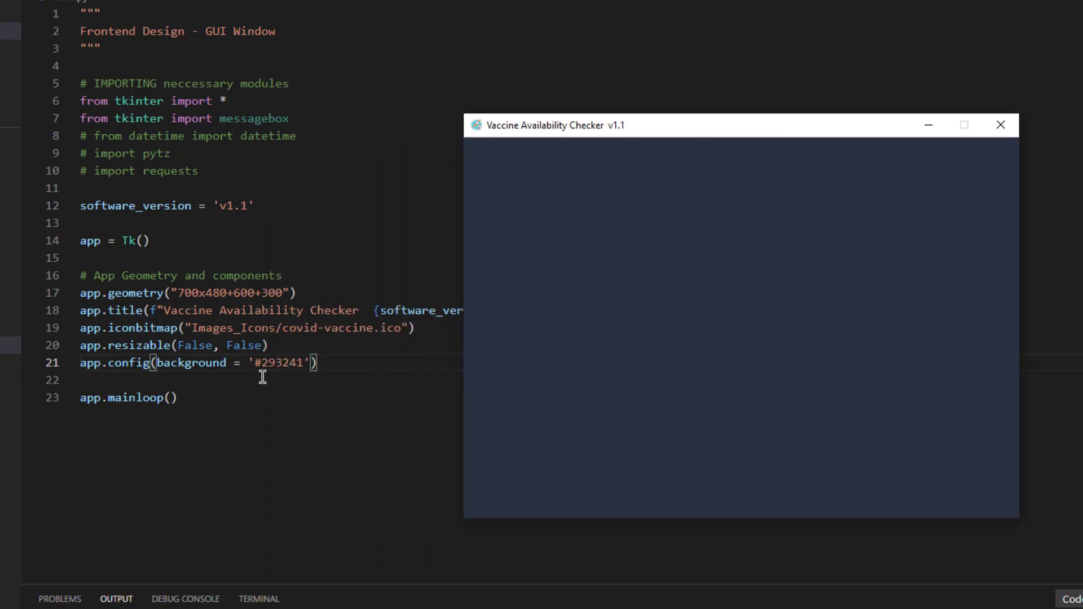
pyautogui.moveTo(54, 306)
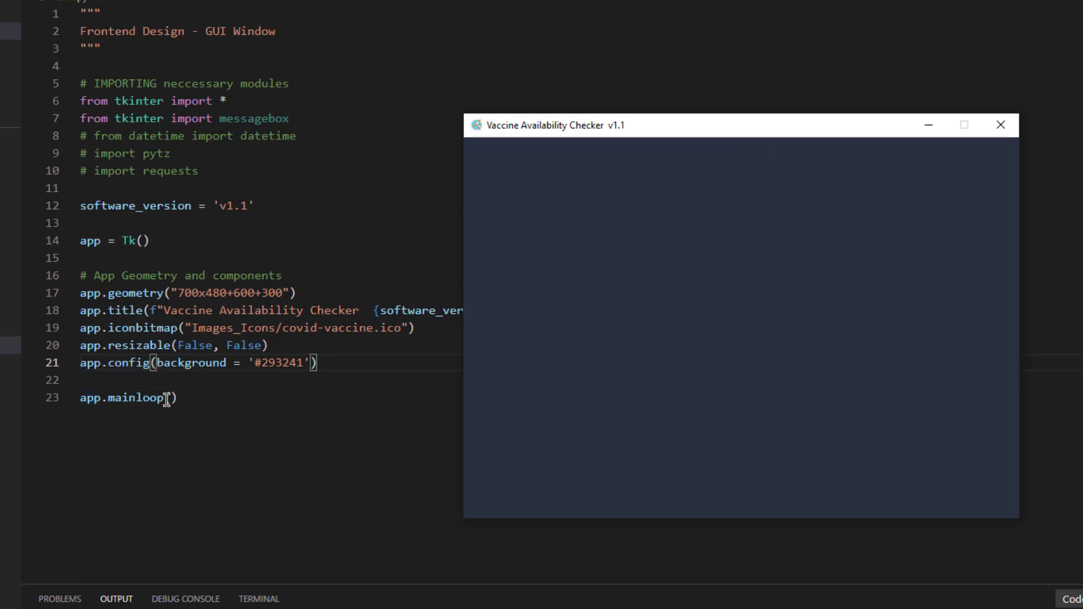
pyautogui.moveTo(220, 406)
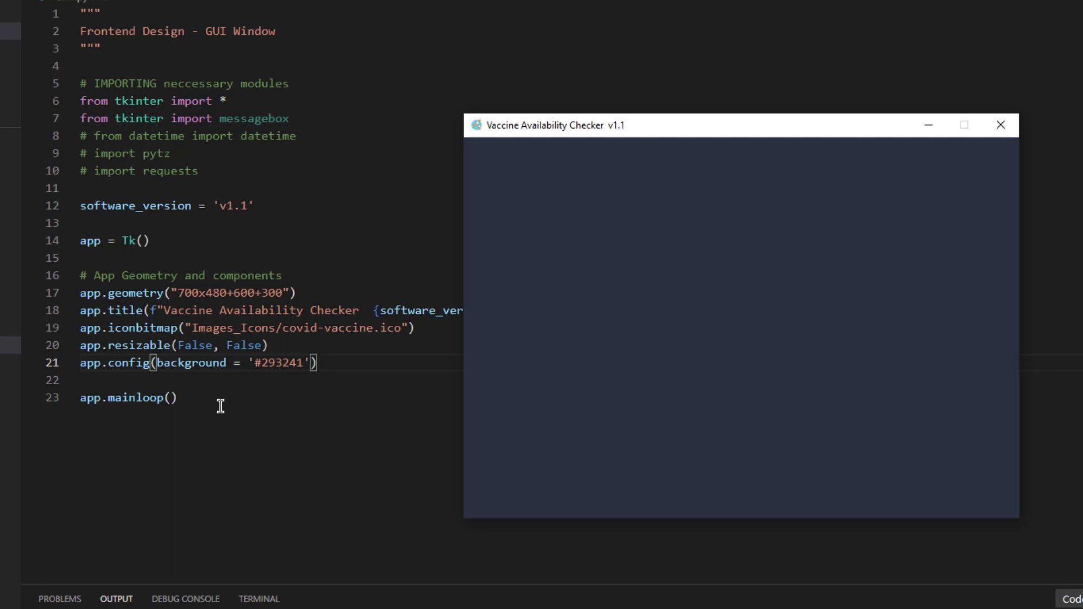
pyautogui.moveTo(232, 89)
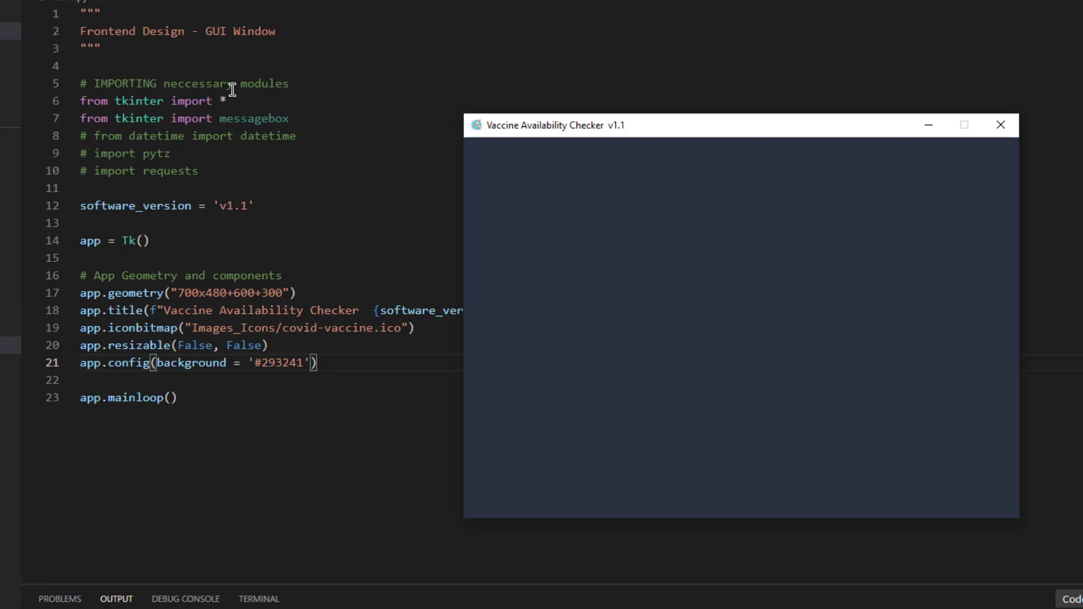